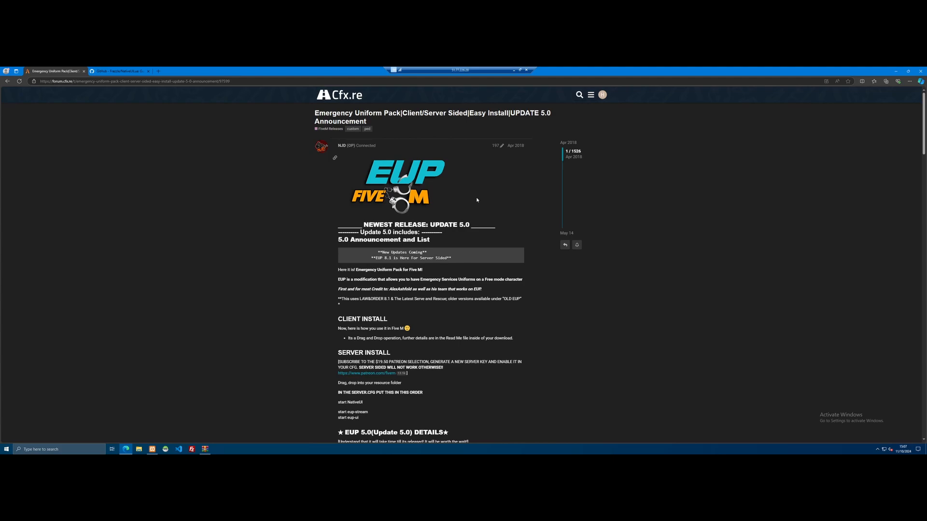
mouse_move(529, 175)
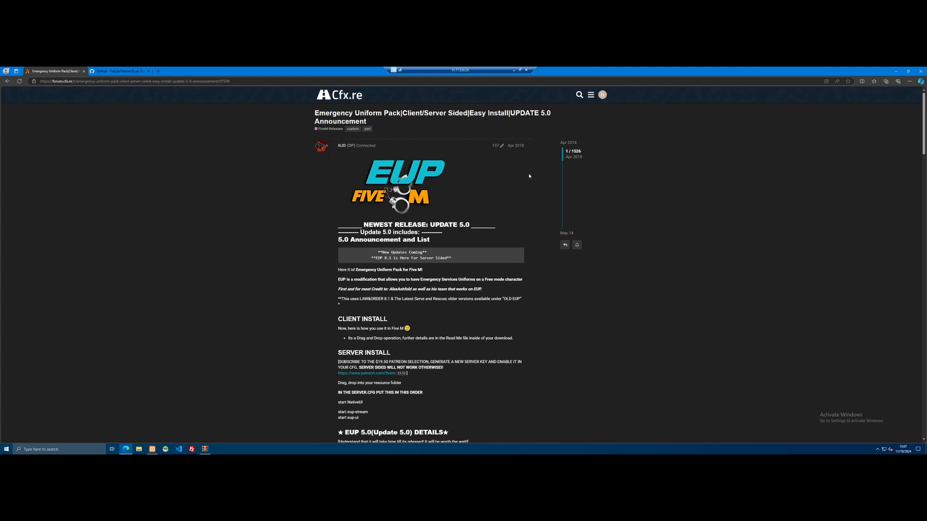
Switch between the EUP forum thread and Frazzle's NativeUILua GitHub repository, settling on the repository README
scroll("down", 3)
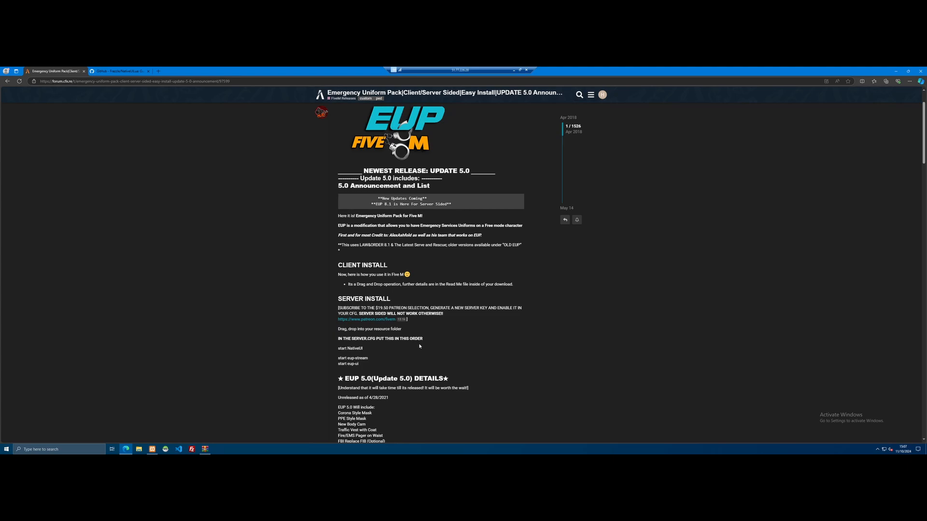
mouse_move(421, 301)
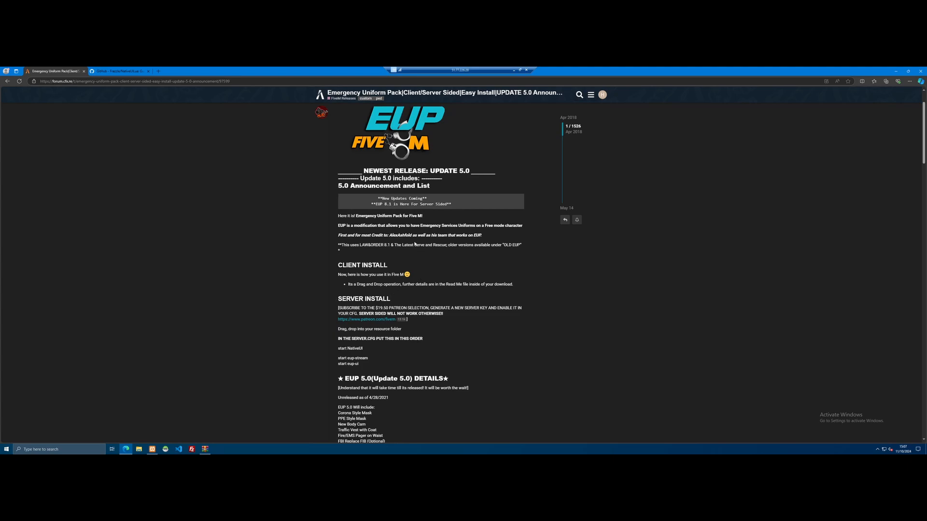
mouse_move(423, 245)
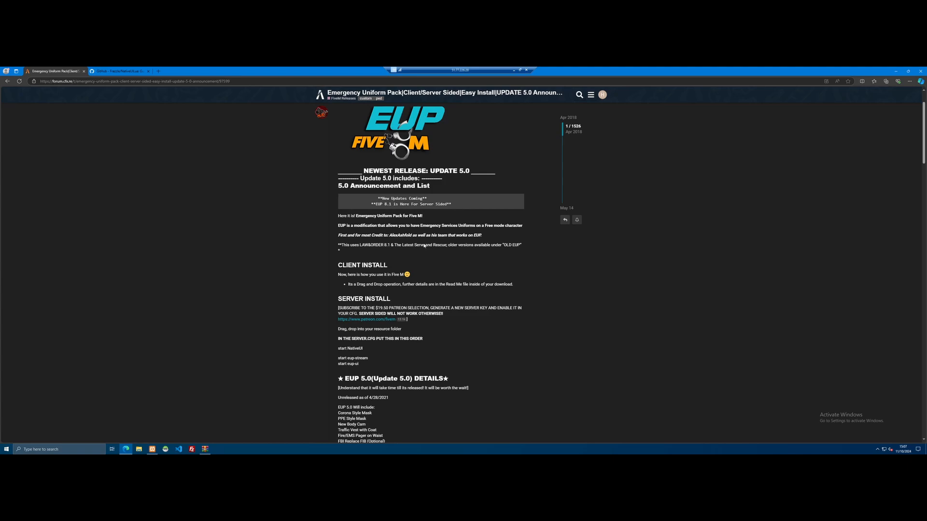
mouse_move(433, 290)
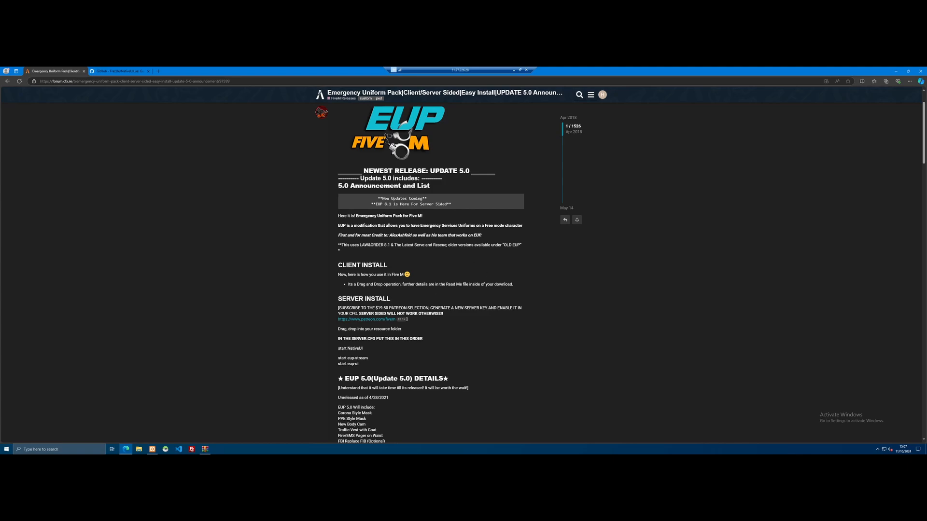
mouse_move(435, 264)
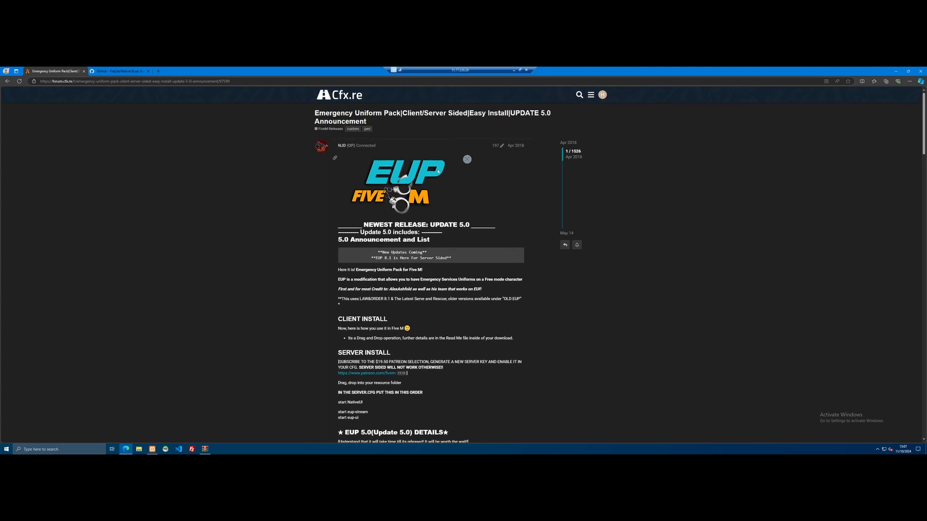
left_click(119, 71)
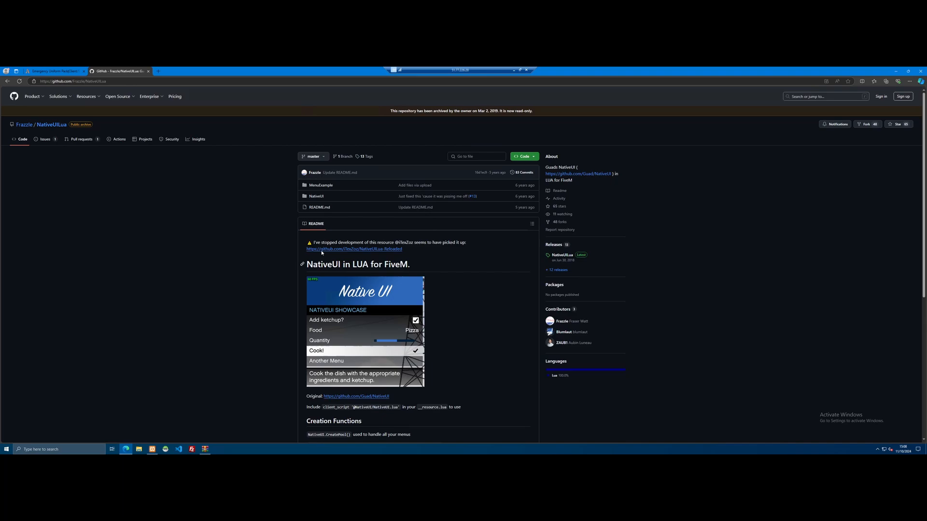
left_click(56, 70)
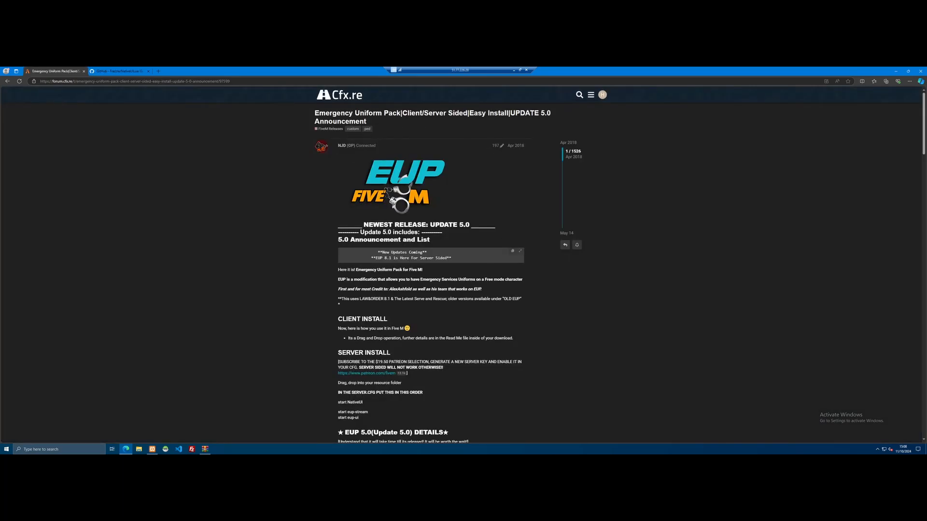
mouse_move(288, 250)
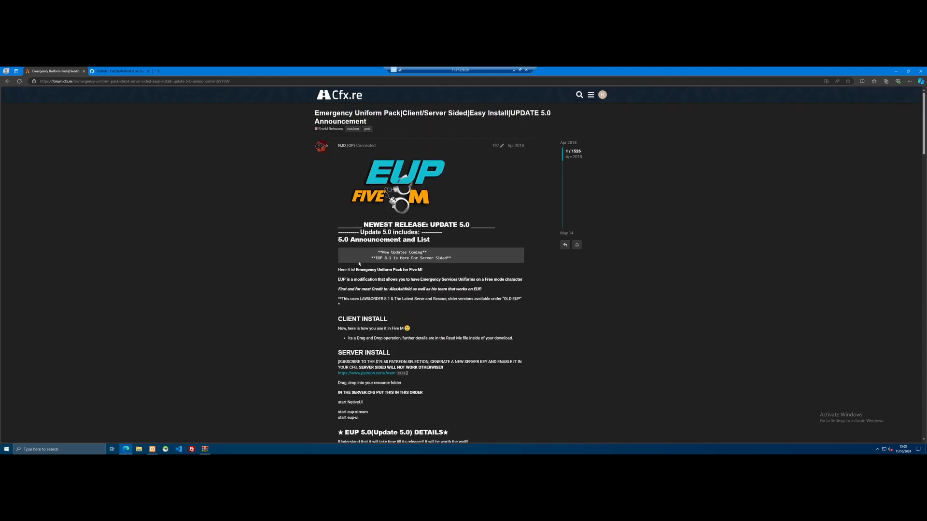
mouse_move(328, 156)
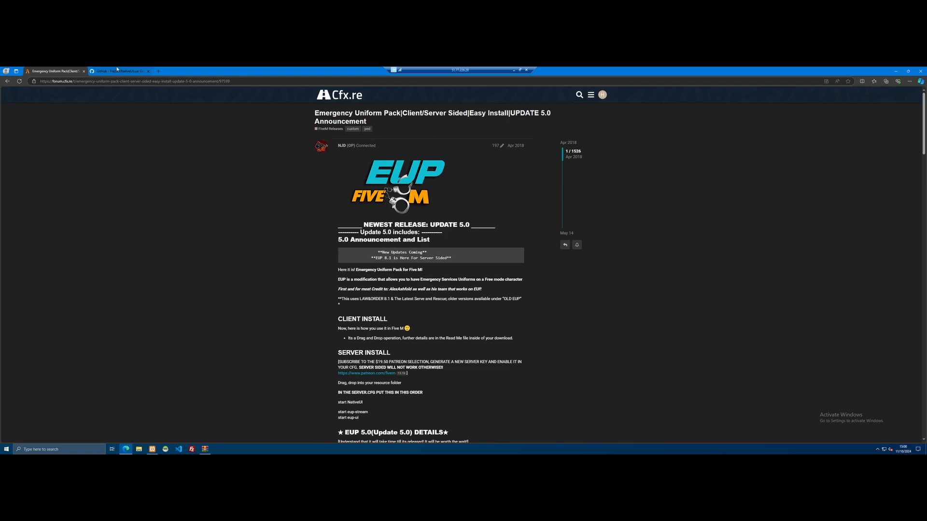
left_click(121, 72)
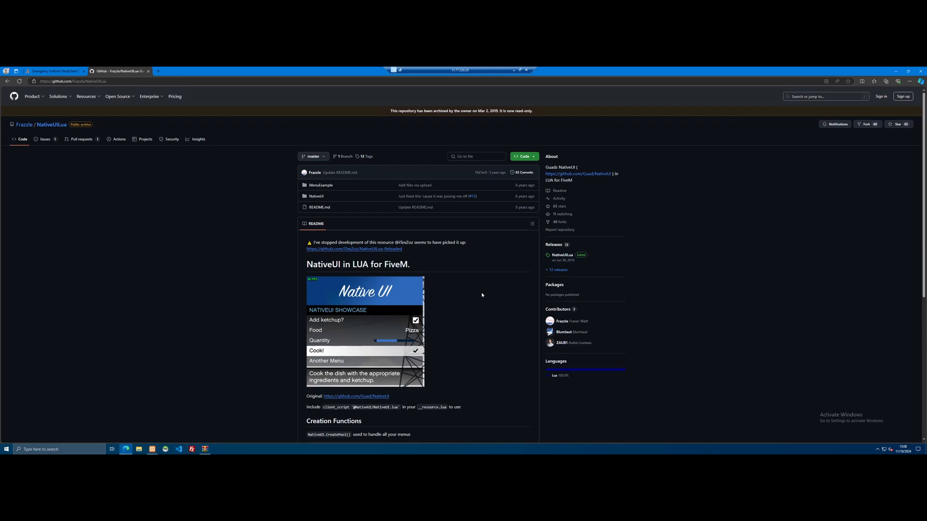
scroll("down", 3)
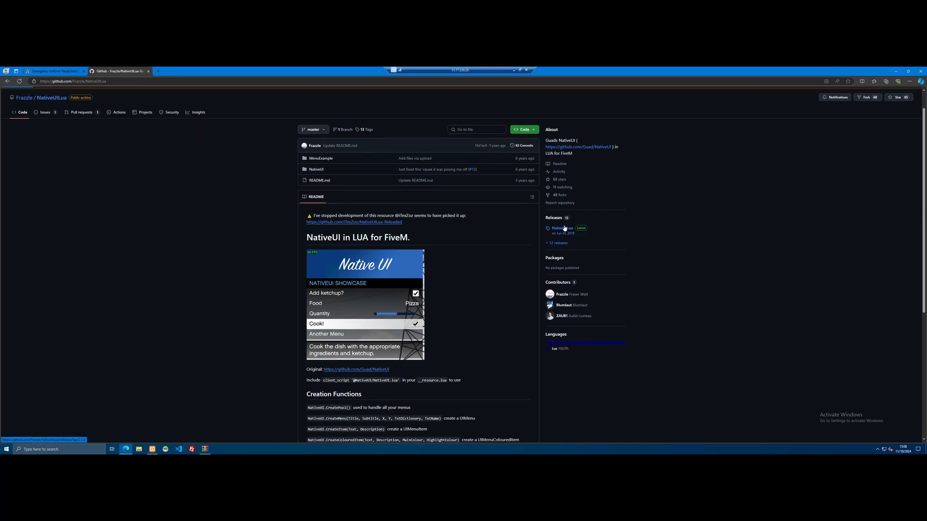
Download the NativeUILua 2.1.0 release source code (zip) and open it
left_click(562, 228)
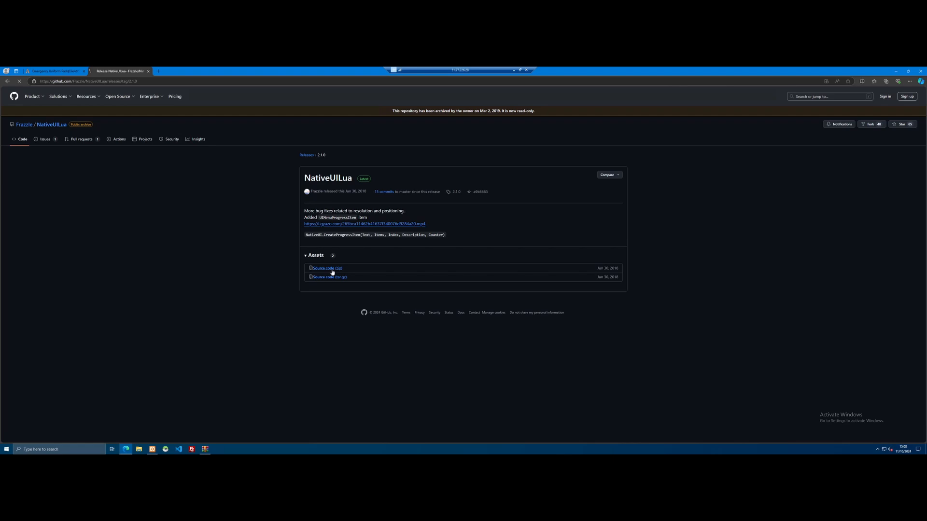
left_click(893, 81)
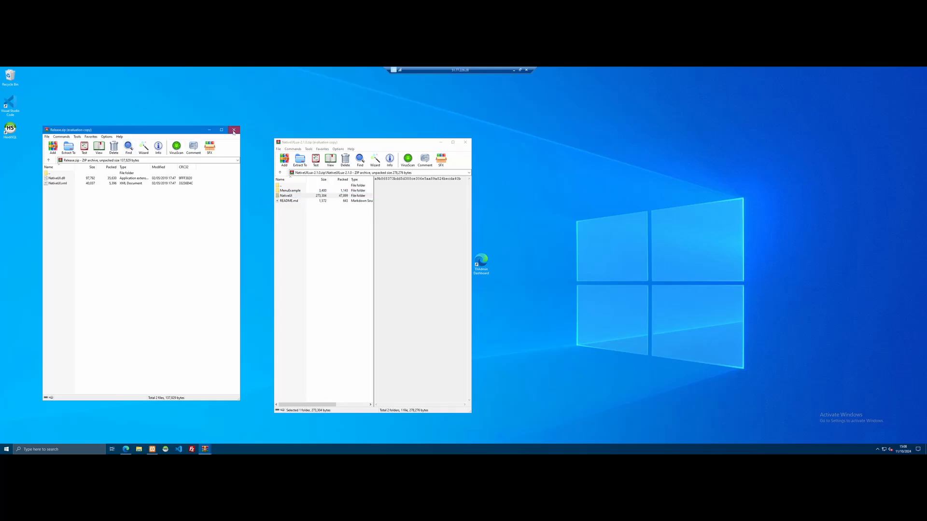
Browse from HTNetwork Ultimate through txData into the QBCore server's resources folders
left_click(232, 130)
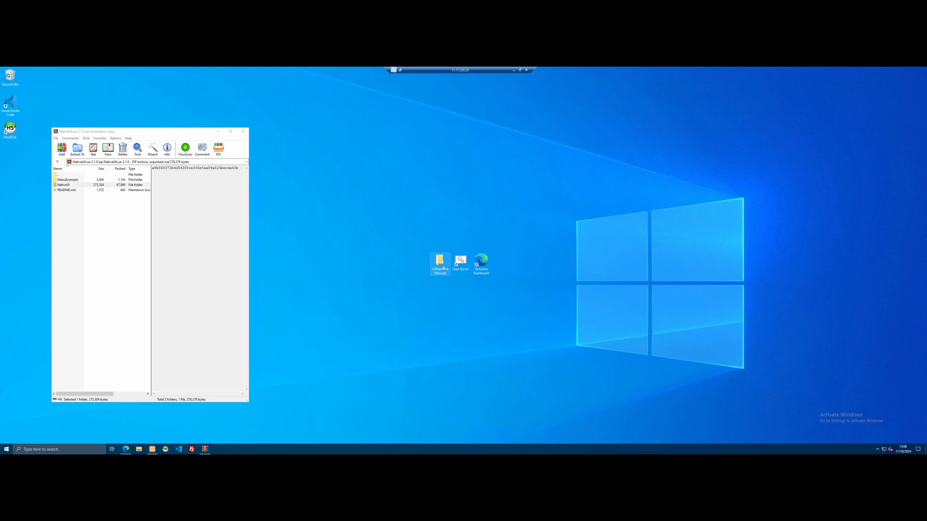
double_click(439, 262)
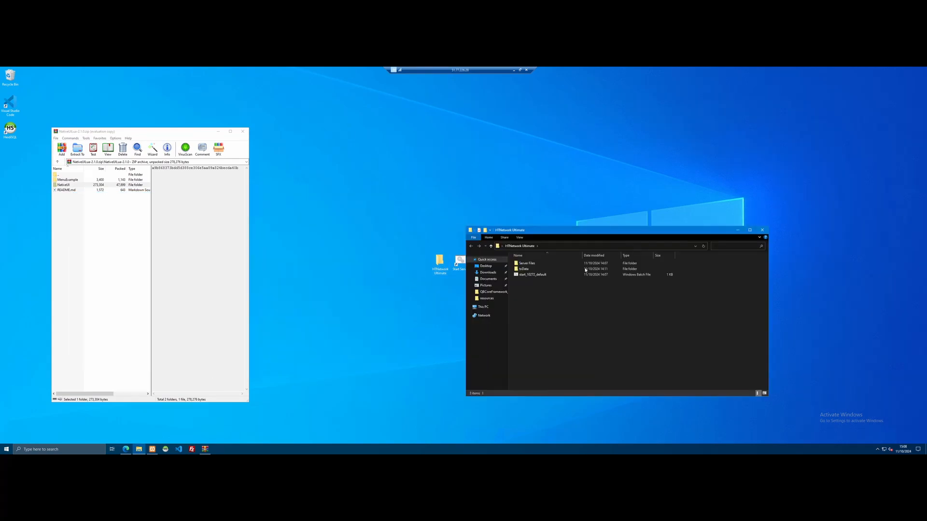
double_click(524, 268)
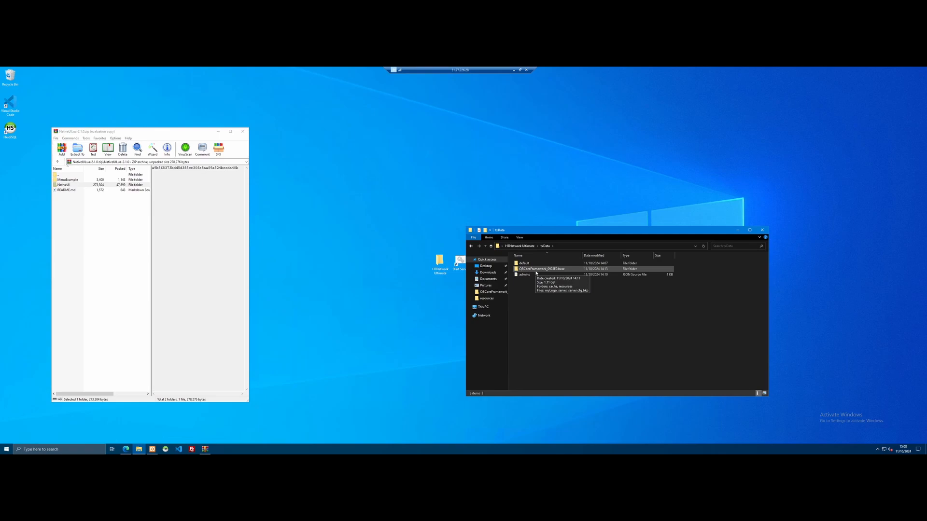
double_click(541, 269)
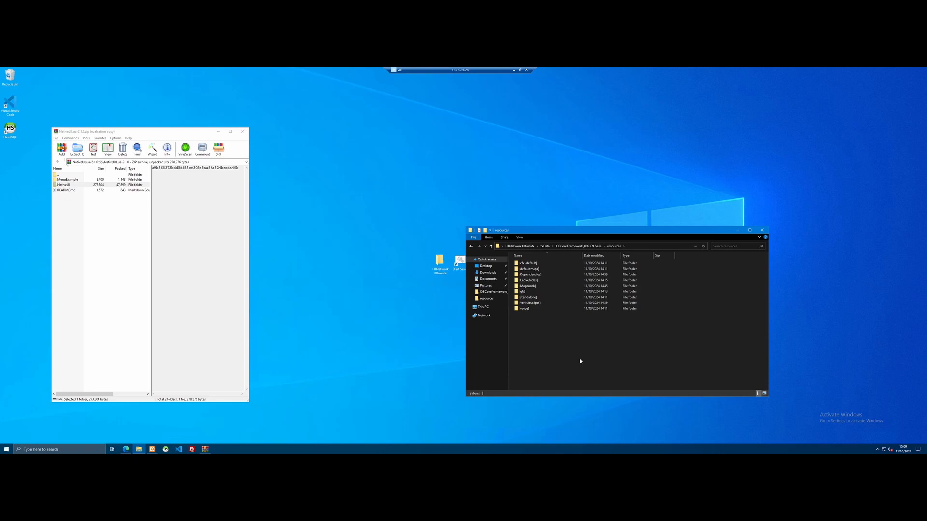
left_click(527, 298)
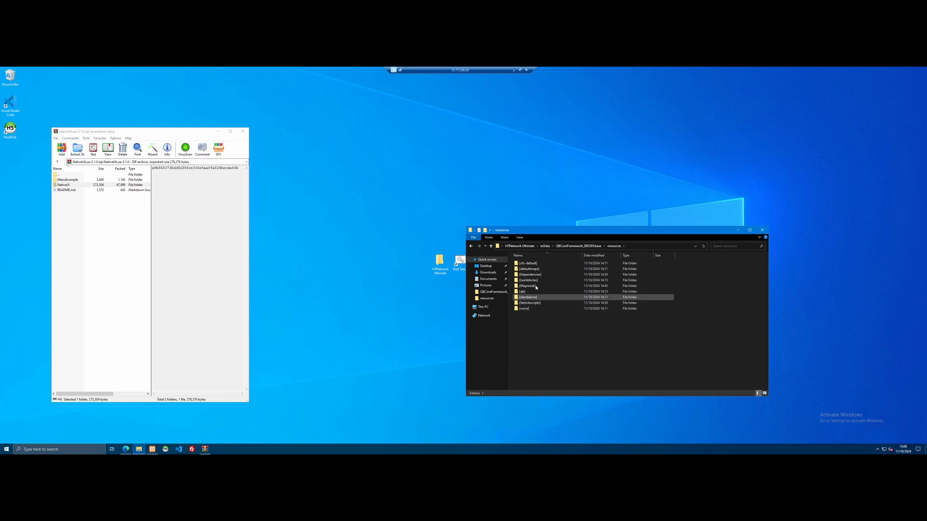
mouse_move(544, 280)
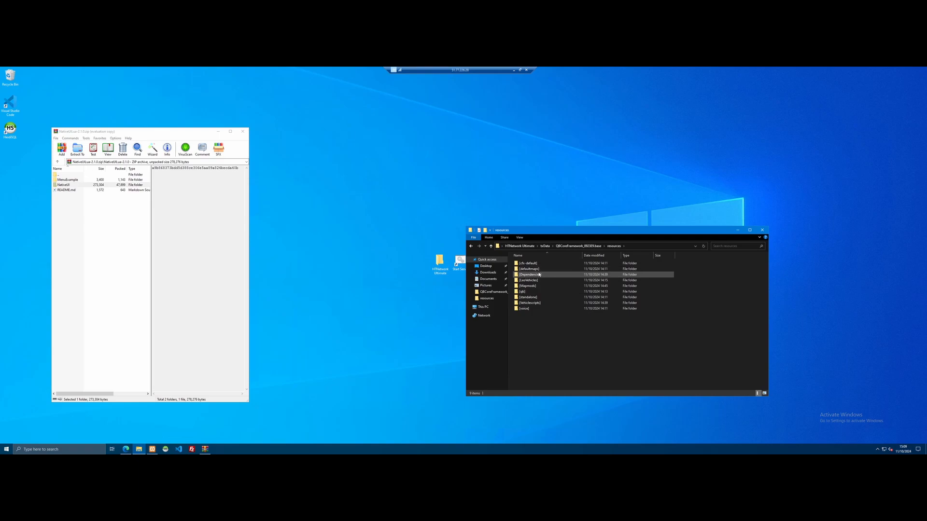
mouse_move(544, 276)
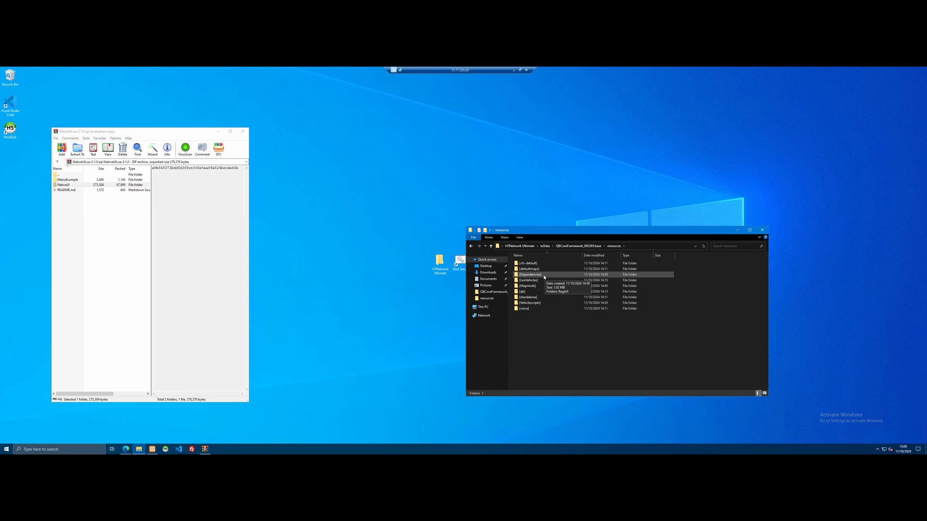
double_click(529, 274)
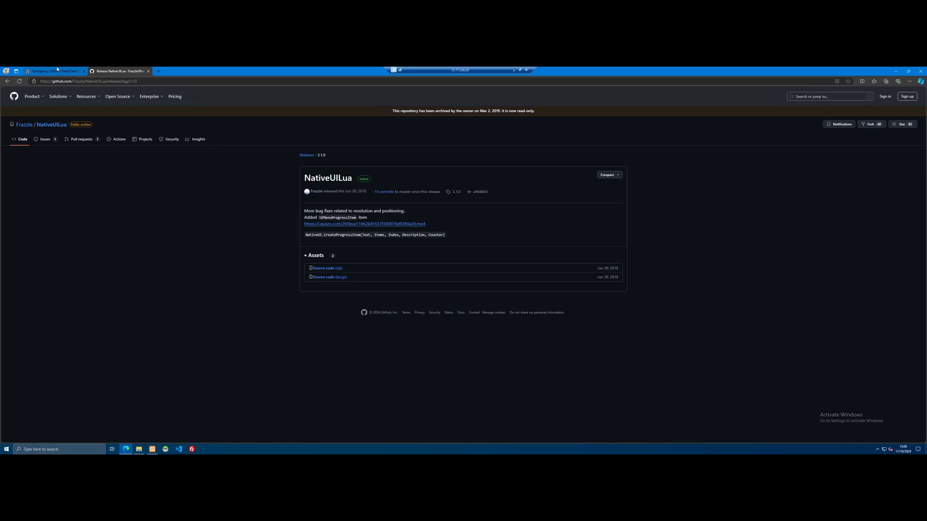
From the forum thread, follow the EUP 8.0 MENU link to its MEGA download page
left_click(54, 72)
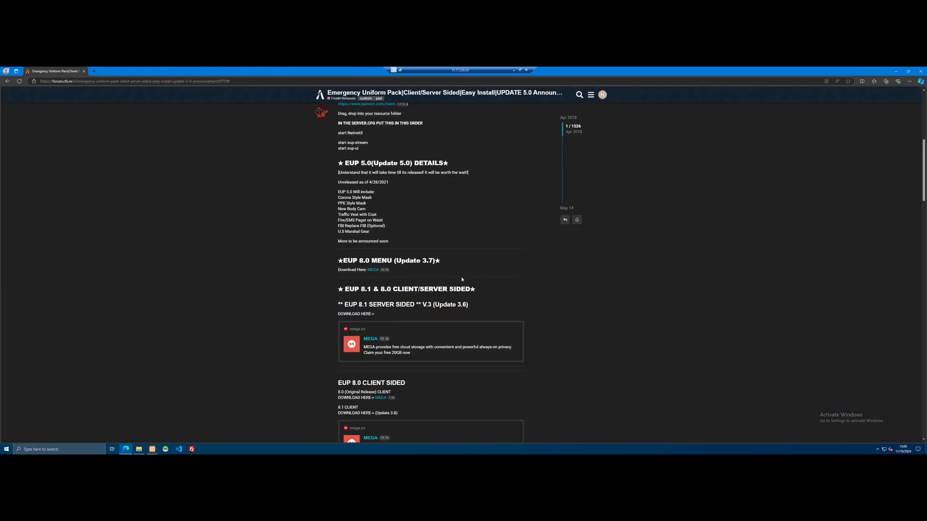
mouse_move(451, 232)
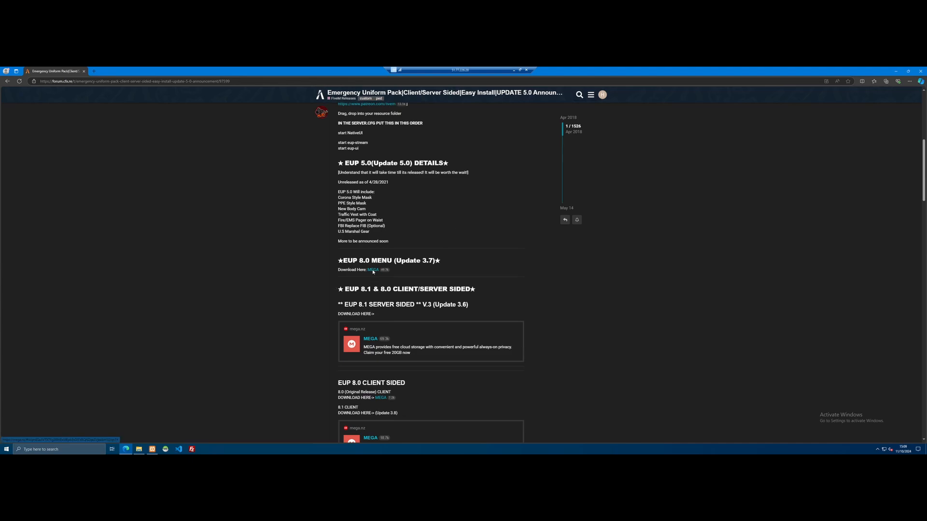
left_click(374, 270)
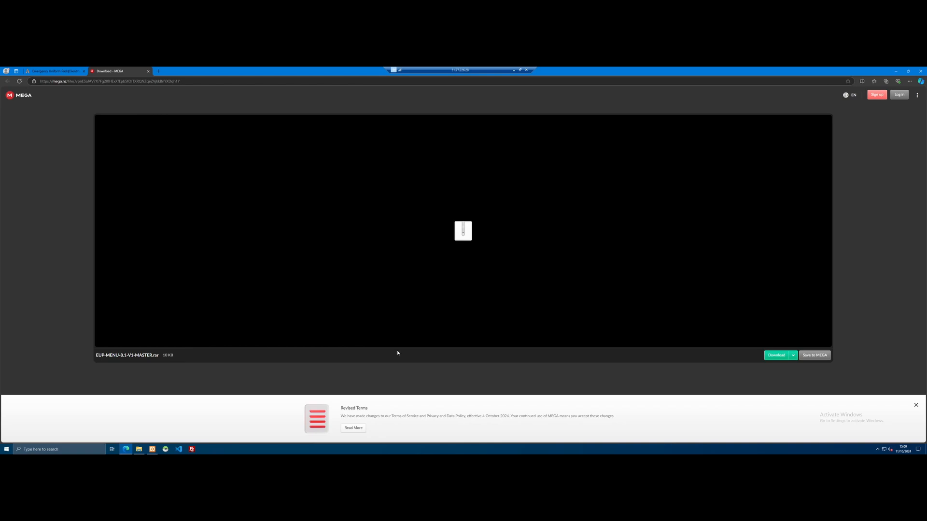
Download EUP-MENU-8.1-V5-MASTER.rar from MEGA, open it in WinRAR, and return to the forum thread
left_click(915, 405)
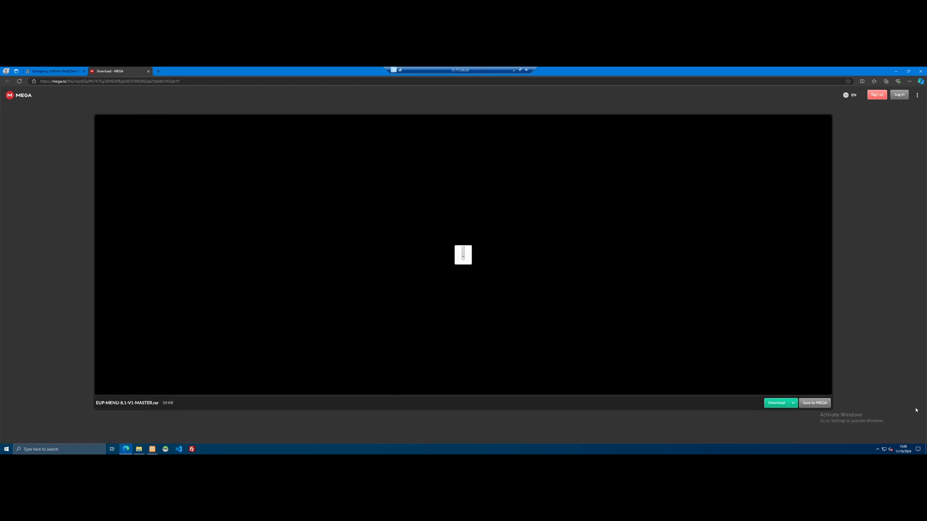
left_click(777, 403)
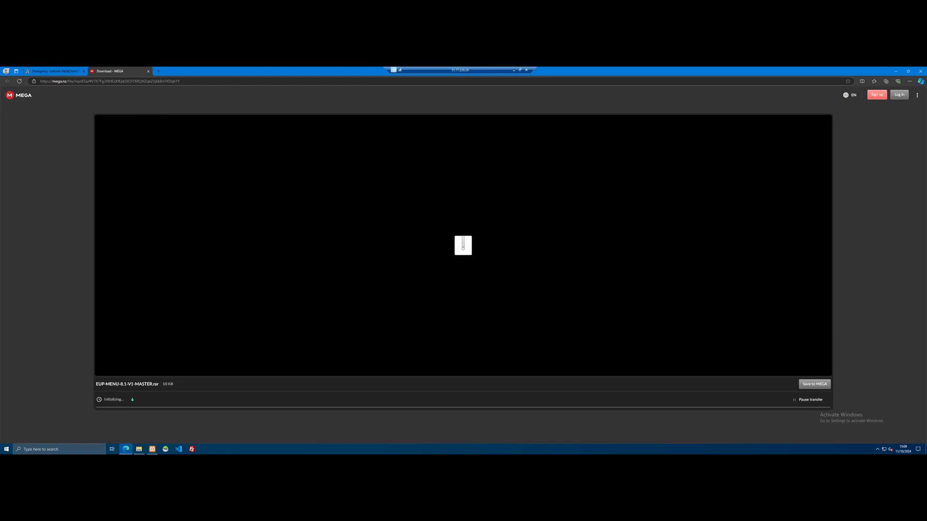
left_click(898, 81)
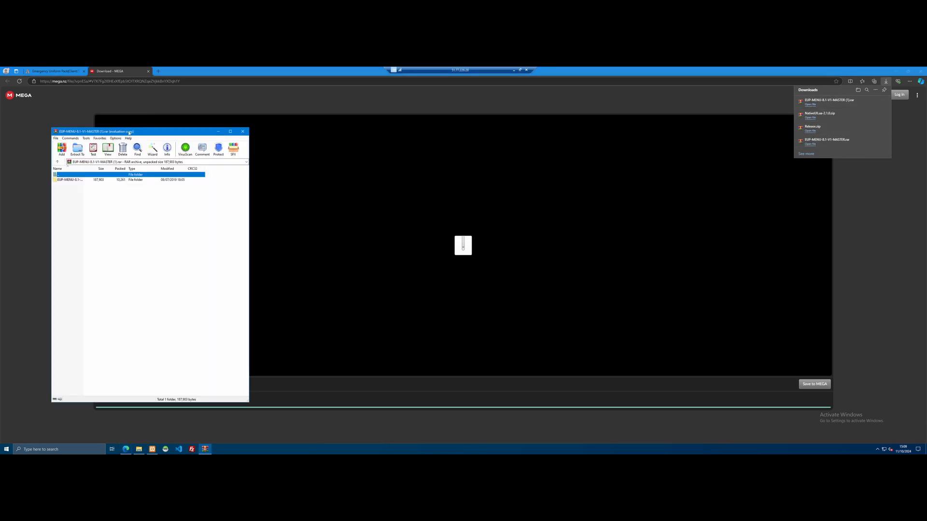
left_click(53, 71)
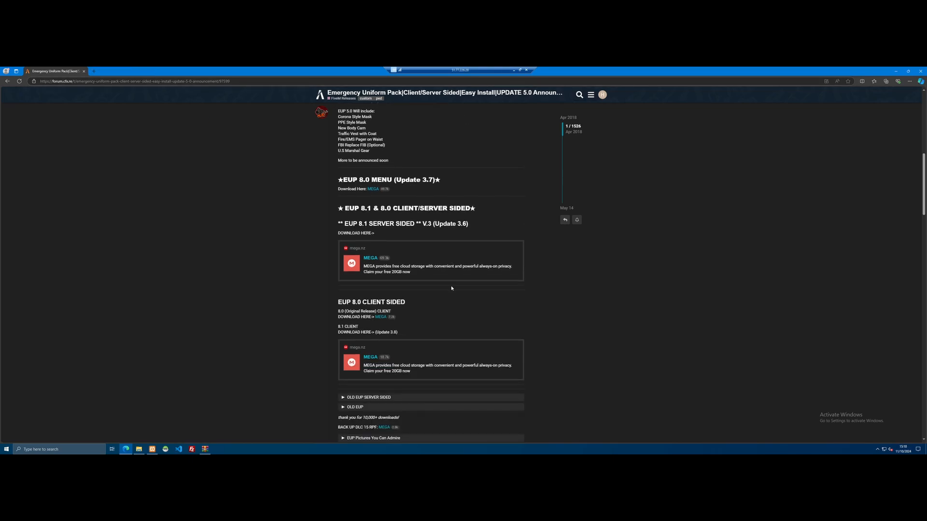
Follow the EUP 8.1 SERVER SIDED MEGA link and switch to its new download tab
scroll("down", 3)
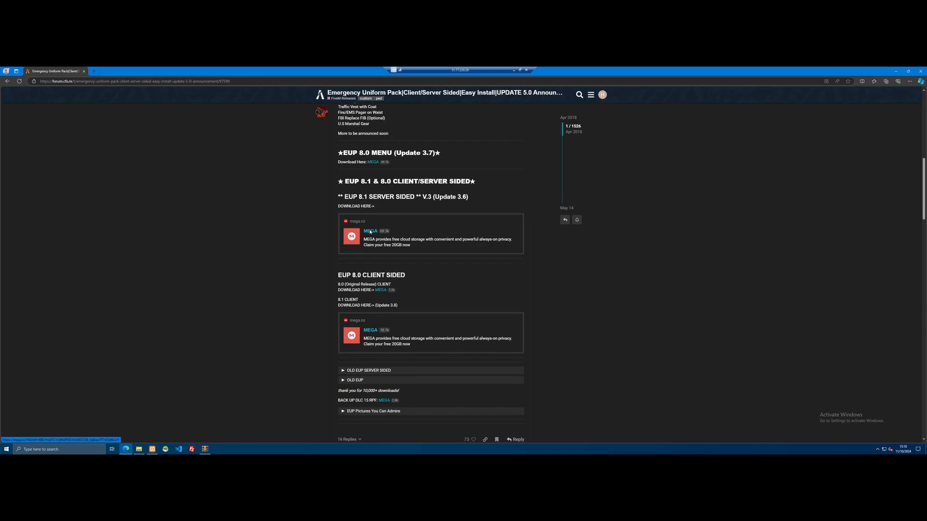
left_click(371, 230)
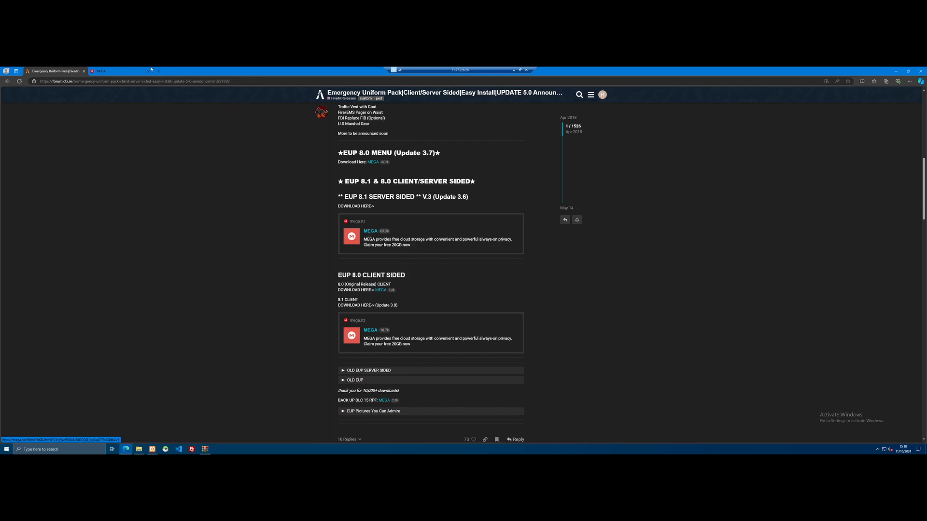
left_click(371, 231)
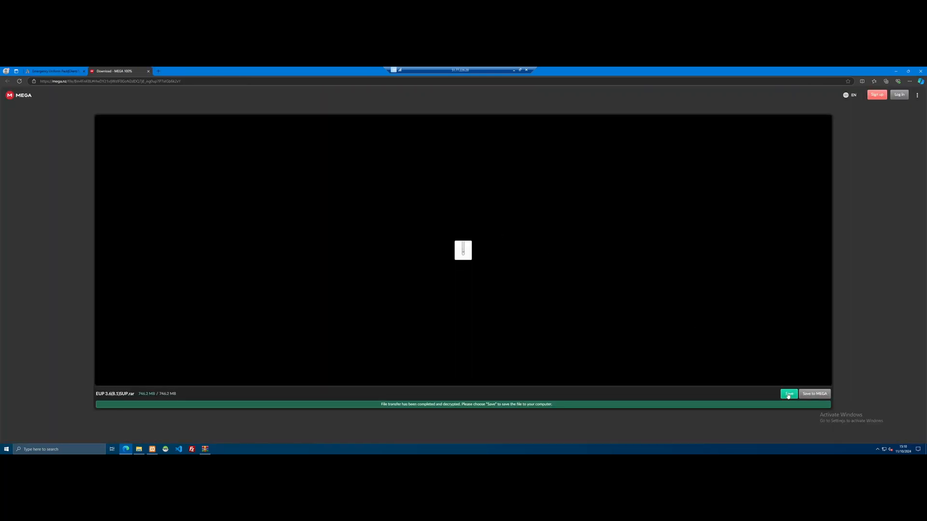
Save the completed EUP 3.6[8.1]SUP.rar from MEGA and open it from downloads
left_click(789, 394)
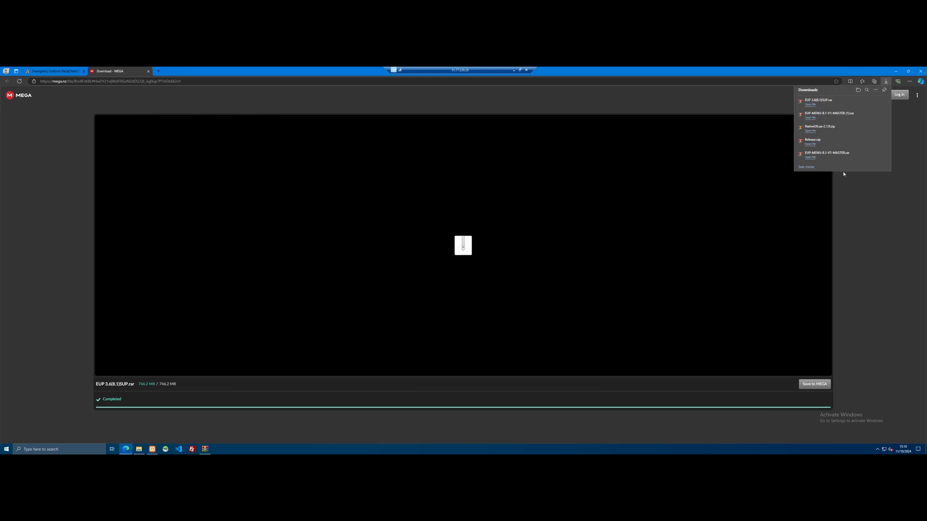
left_click(811, 105)
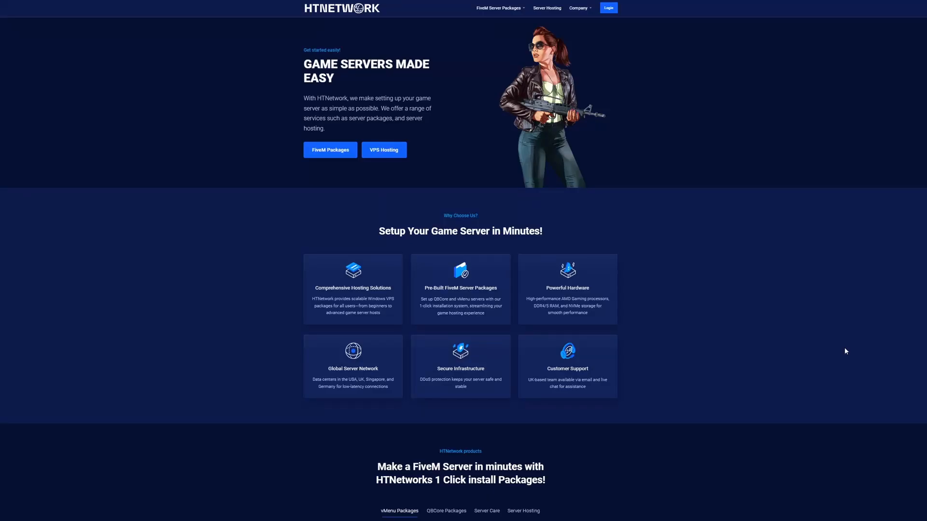
mouse_move(763, 299)
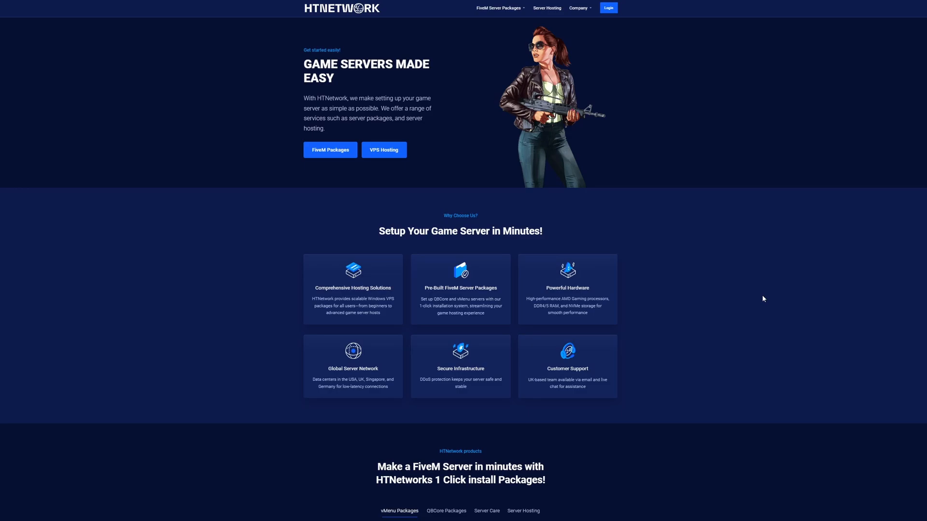
mouse_move(334, 160)
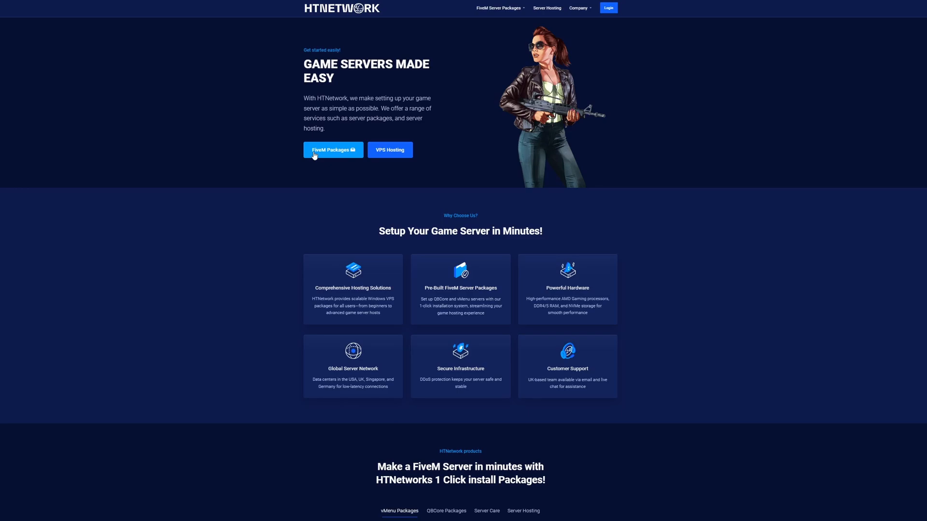
mouse_move(384, 152)
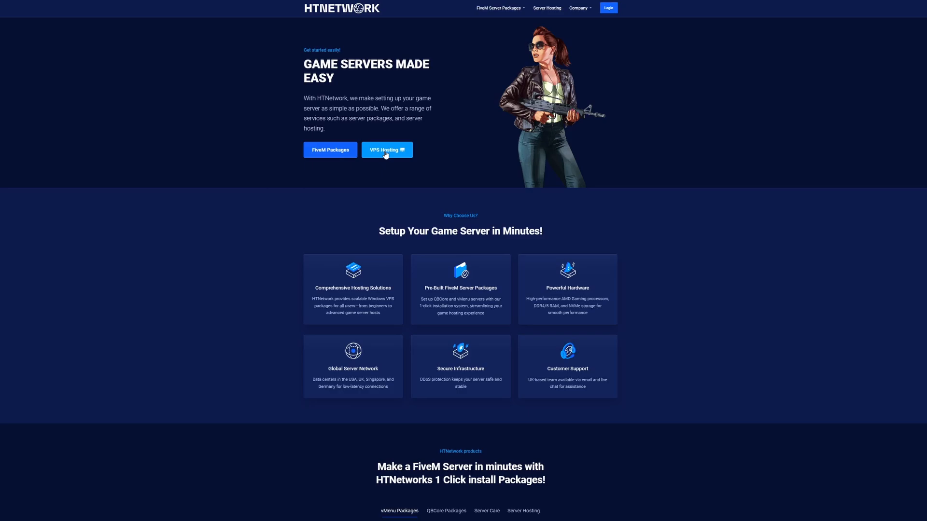
mouse_move(654, 222)
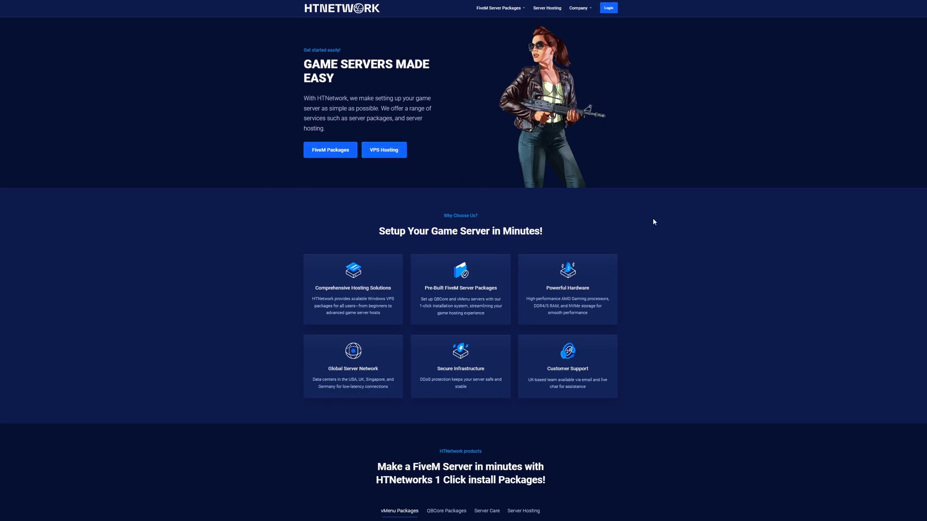
mouse_move(619, 79)
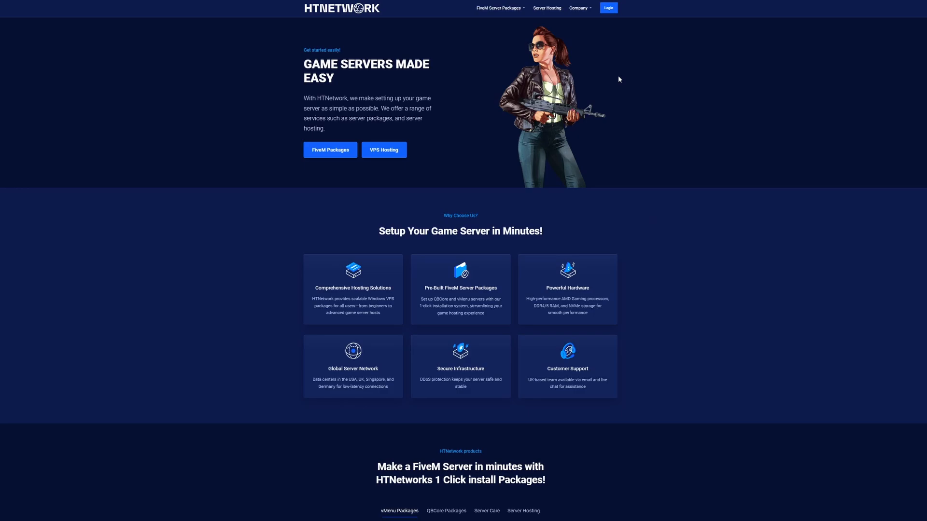
mouse_move(336, 155)
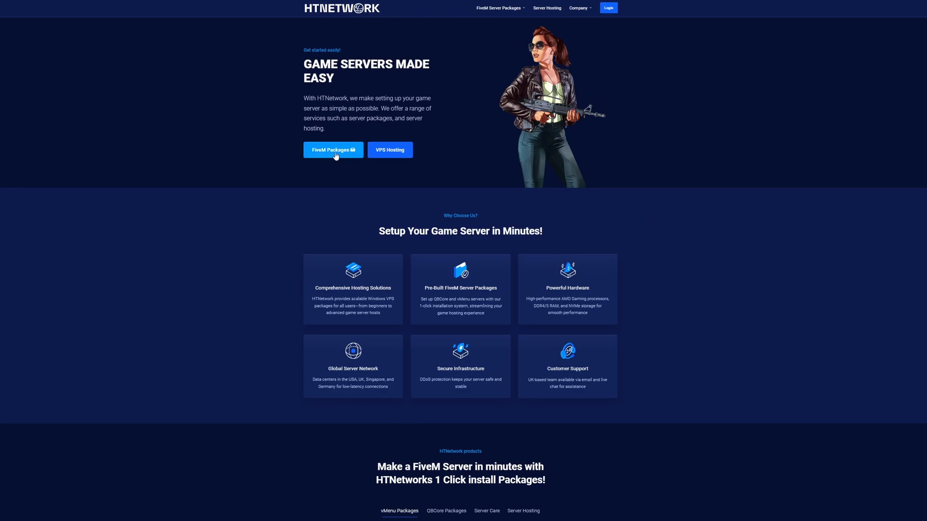
mouse_move(647, 238)
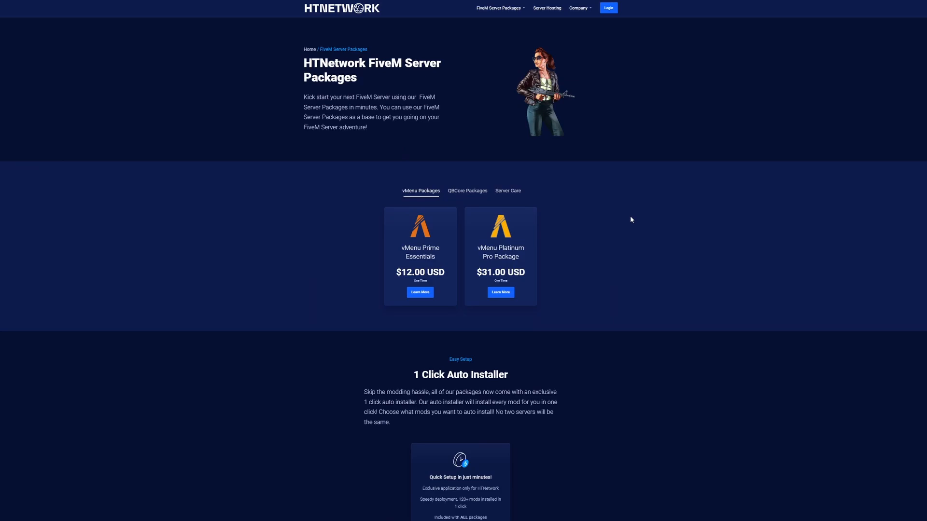
mouse_move(456, 195)
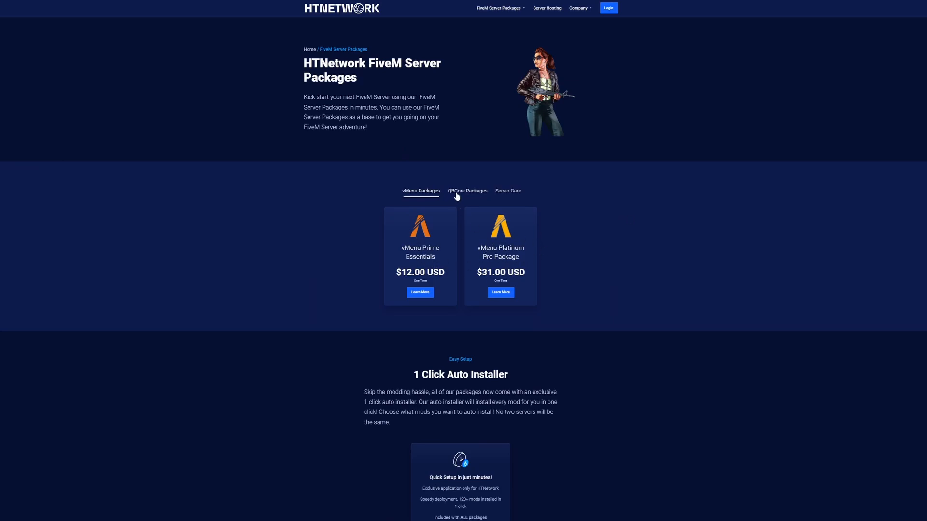
Compare HTNetwork's QBCore and vMenu FiveM packages, then move to the Server Hosting page
left_click(468, 190)
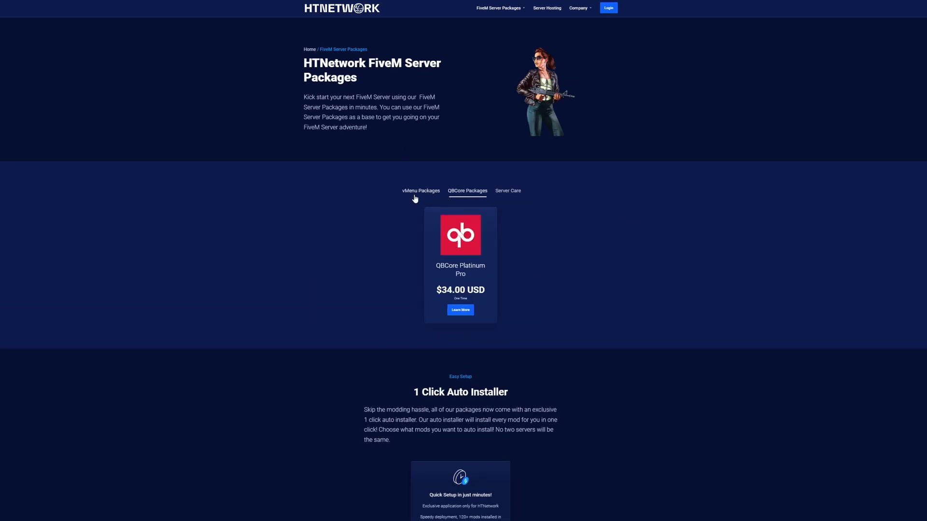
left_click(421, 190)
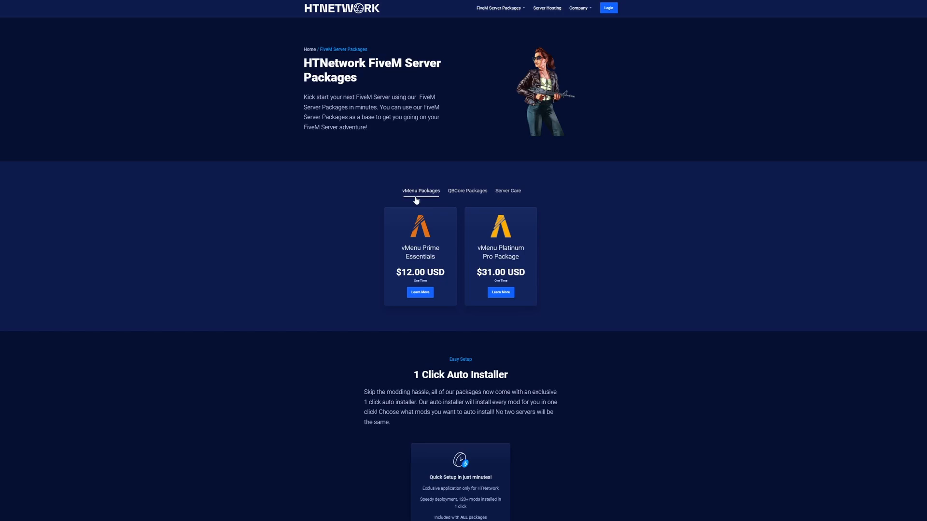
mouse_move(577, 36)
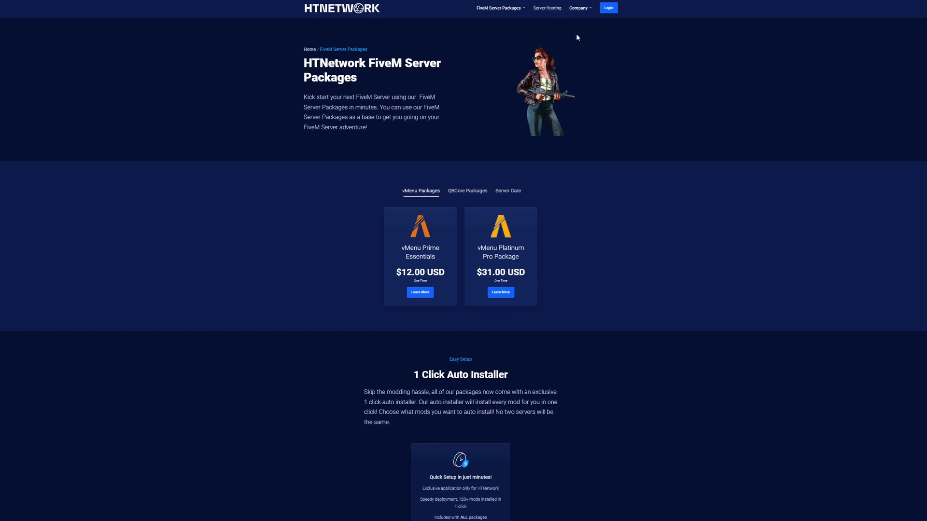
left_click(547, 8)
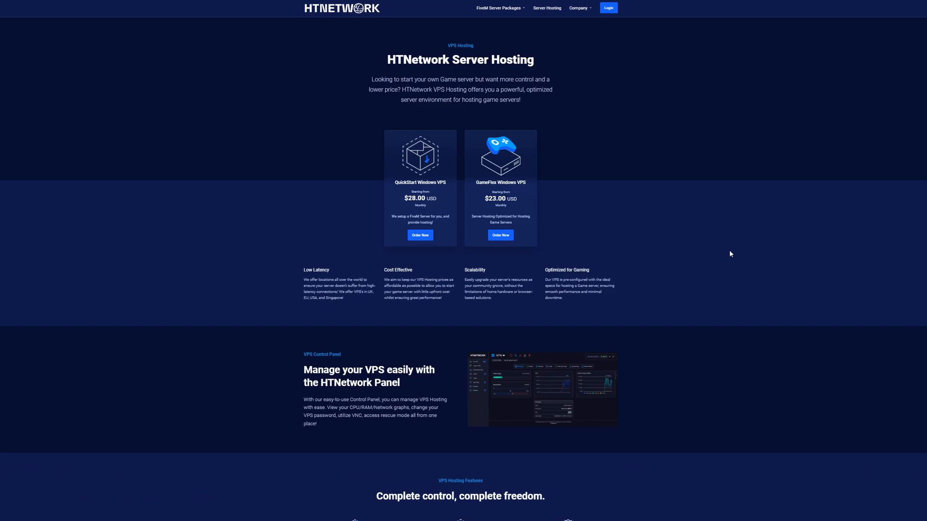
mouse_move(403, 220)
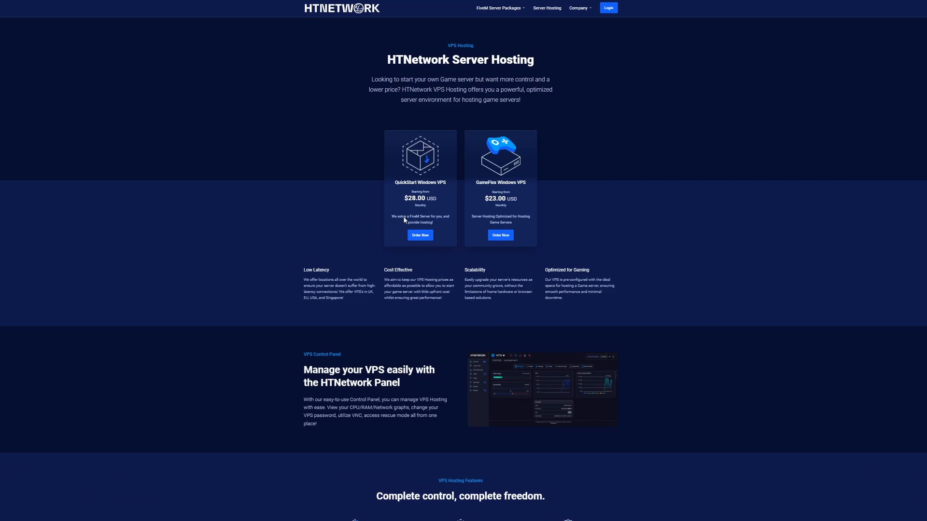
mouse_move(497, 330)
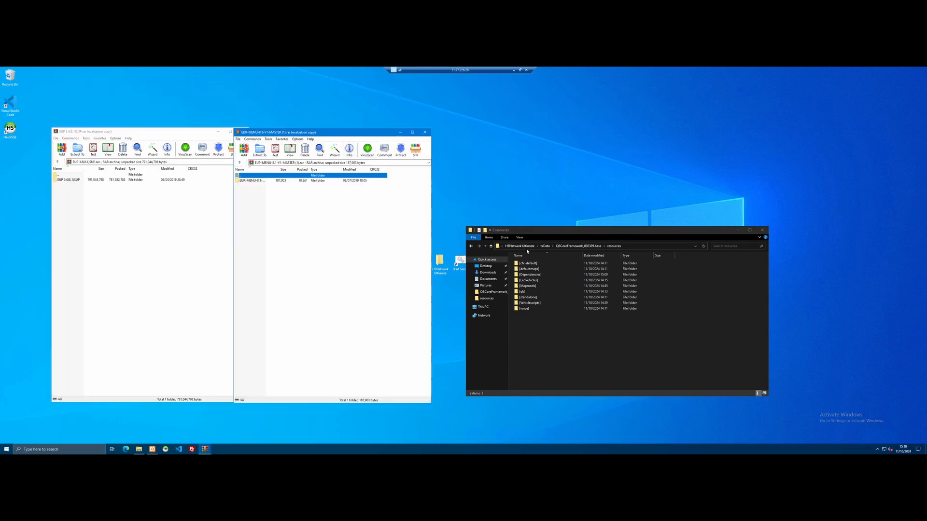
mouse_move(762, 229)
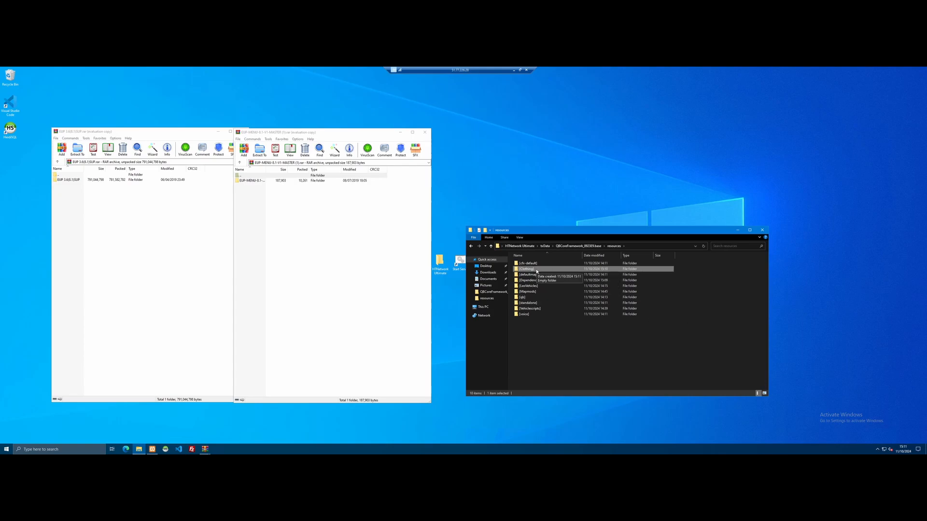
Open the new [Clothing] folder and close the EUP menu archive window
double_click(527, 269)
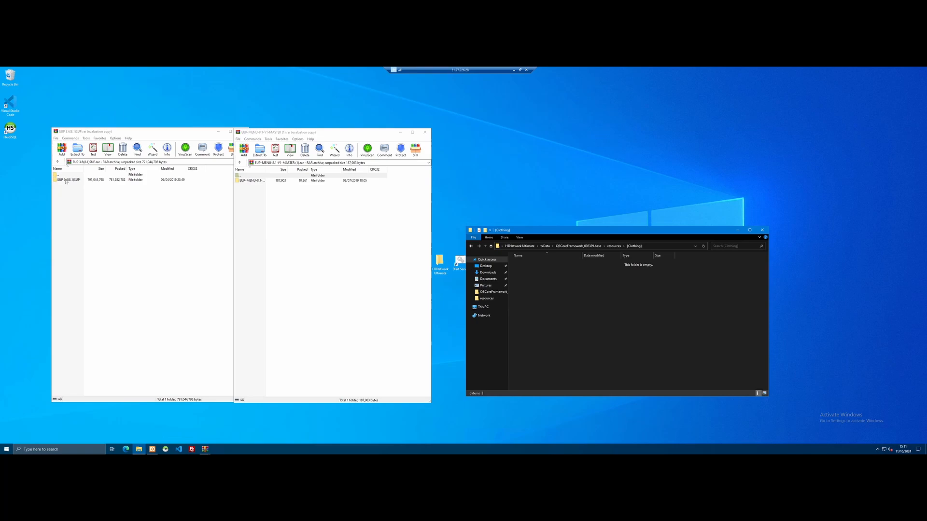
double_click(251, 181)
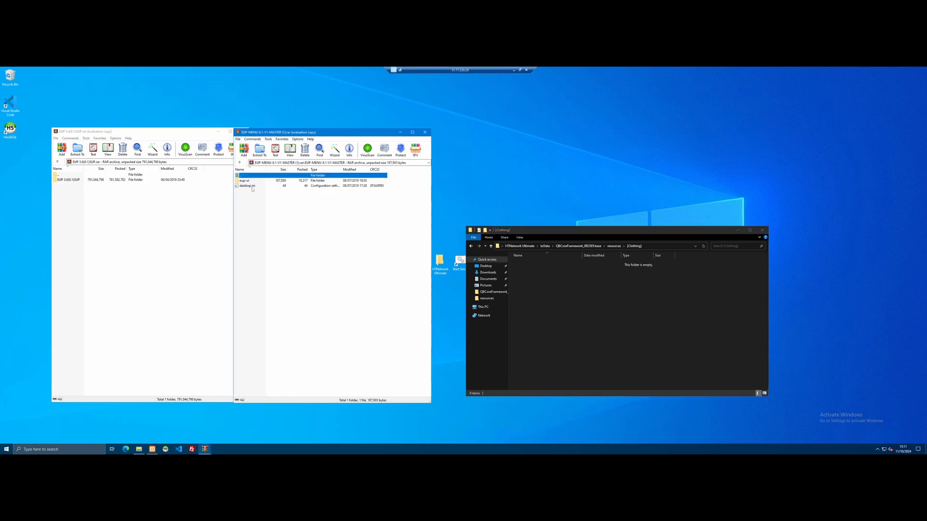
left_click(244, 180)
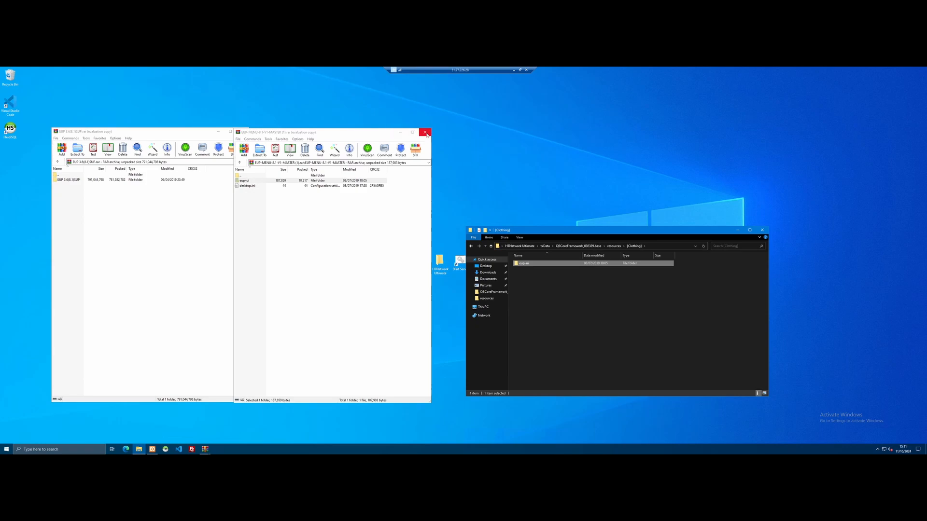
left_click(425, 132)
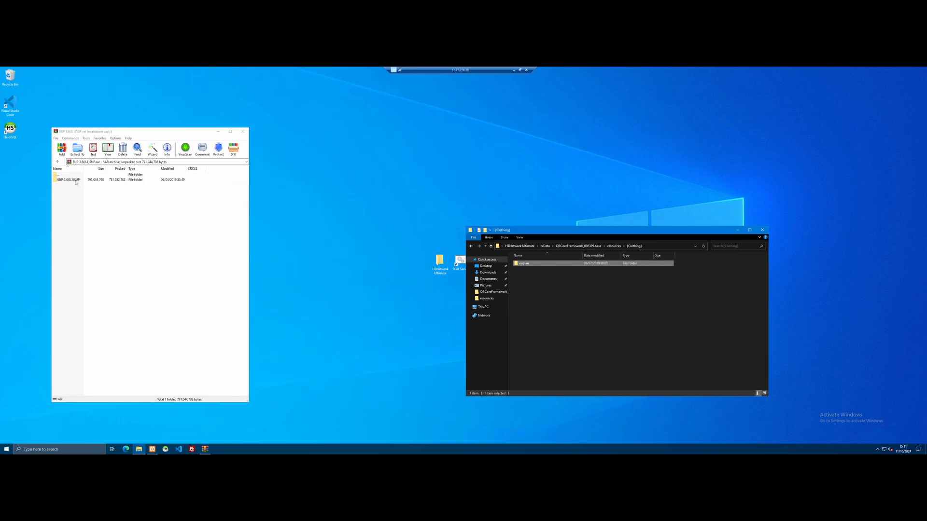
Copy eup-stream from the EUP 3.6 archive into [Clothing] beside eup-ui, then return to resources
double_click(66, 180)
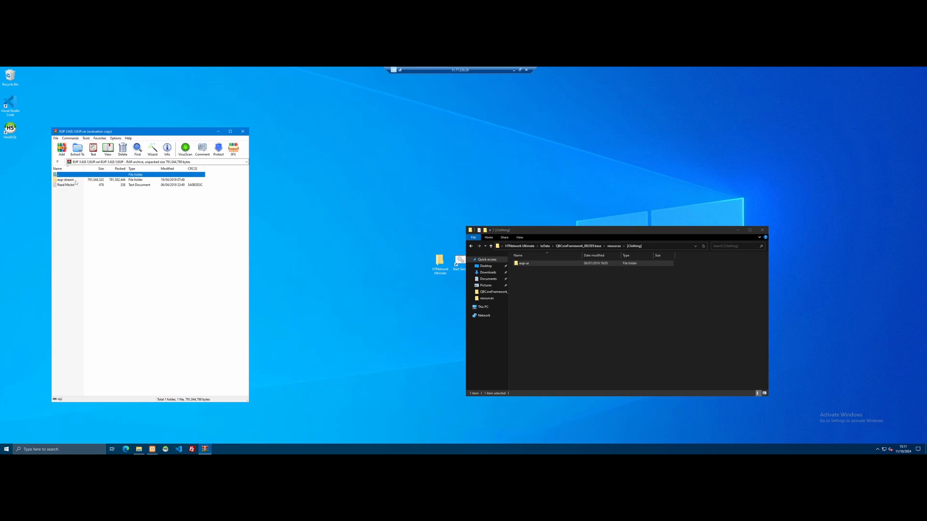
left_click(66, 179)
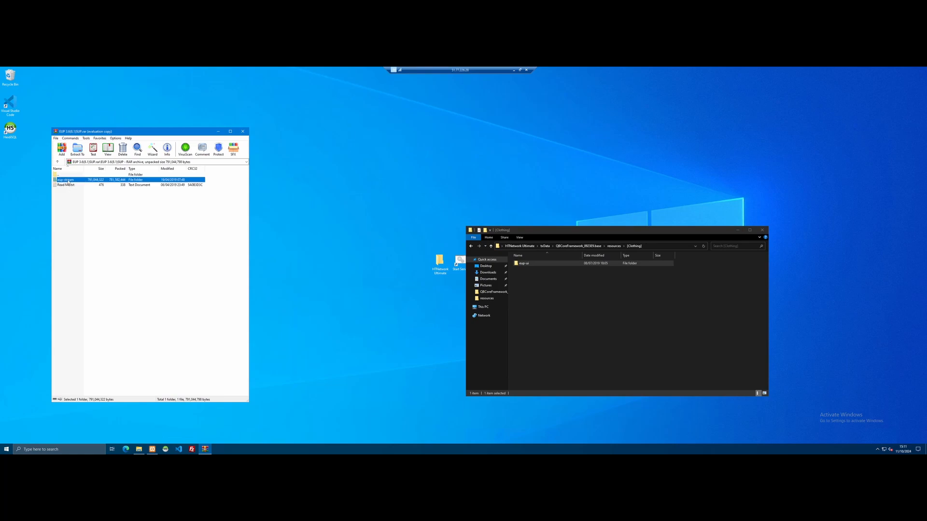
left_click(76, 147)
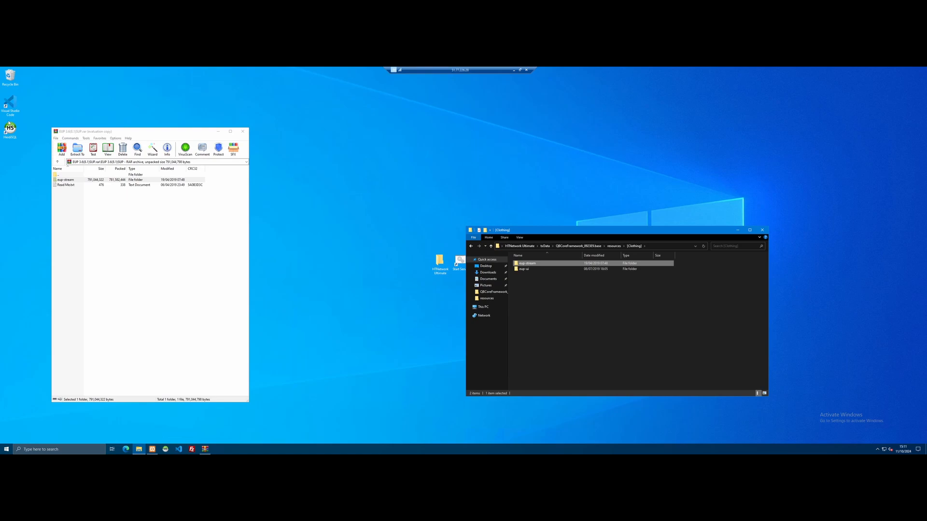
mouse_move(242, 132)
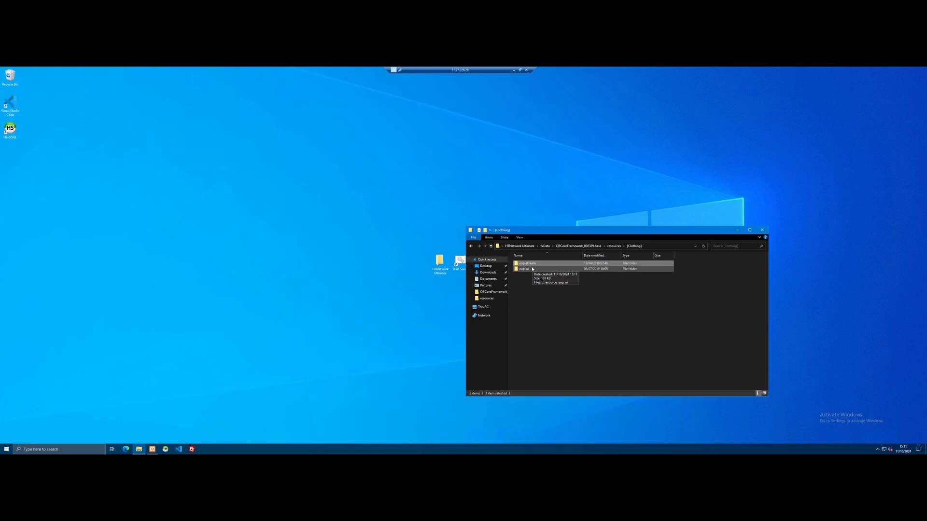
mouse_move(536, 274)
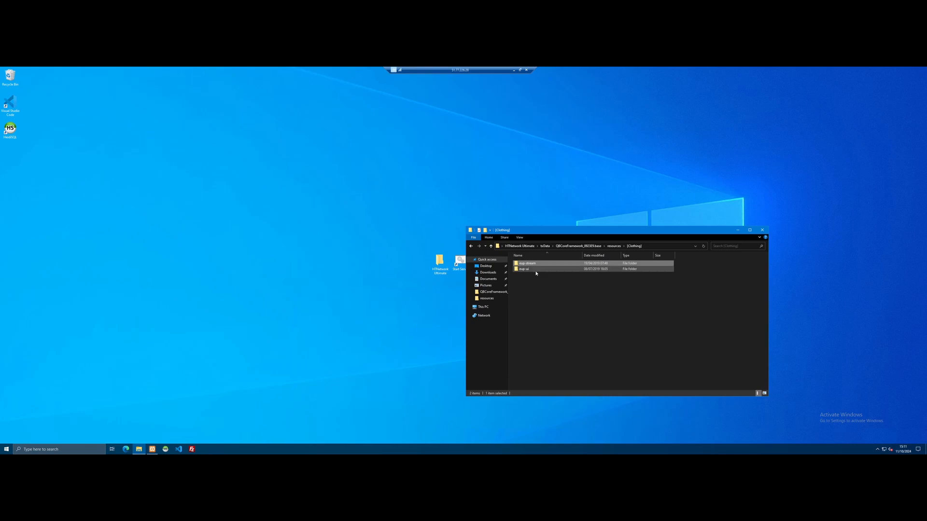
mouse_move(535, 273)
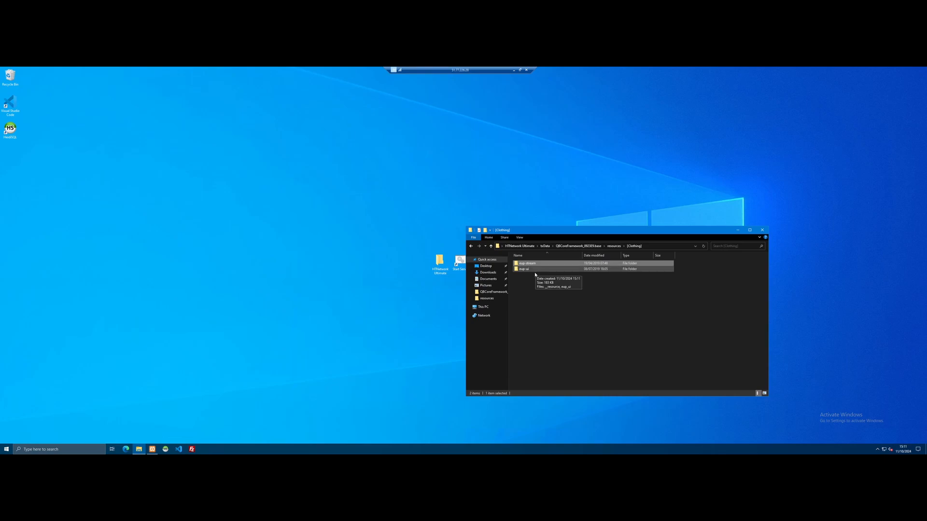
left_click(614, 246)
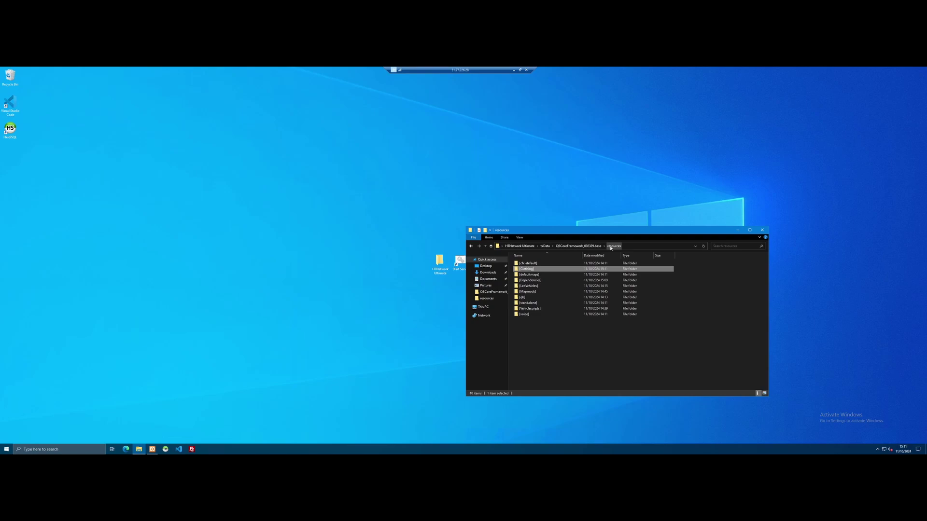
Go up to the QBCore base folder and open server.cfg in Visual Studio Code
double_click(526, 268)
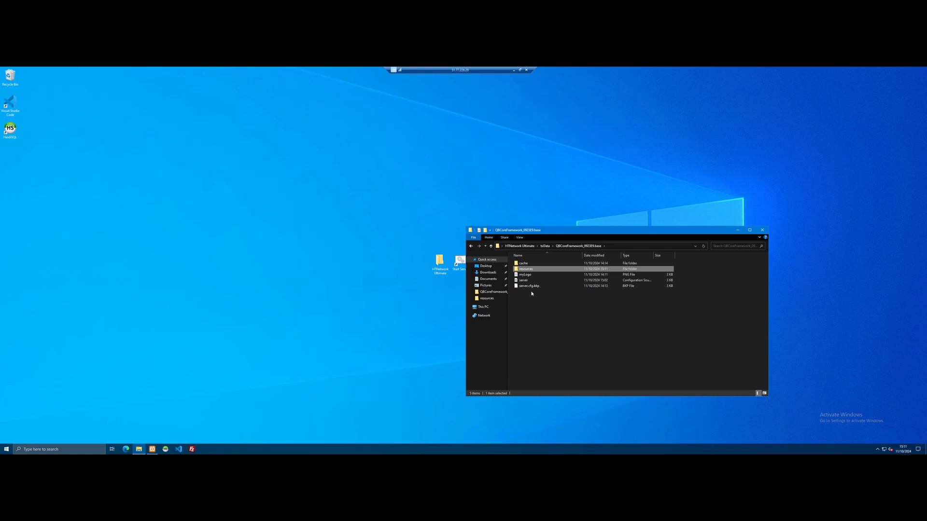
double_click(523, 280)
type("# clothing")
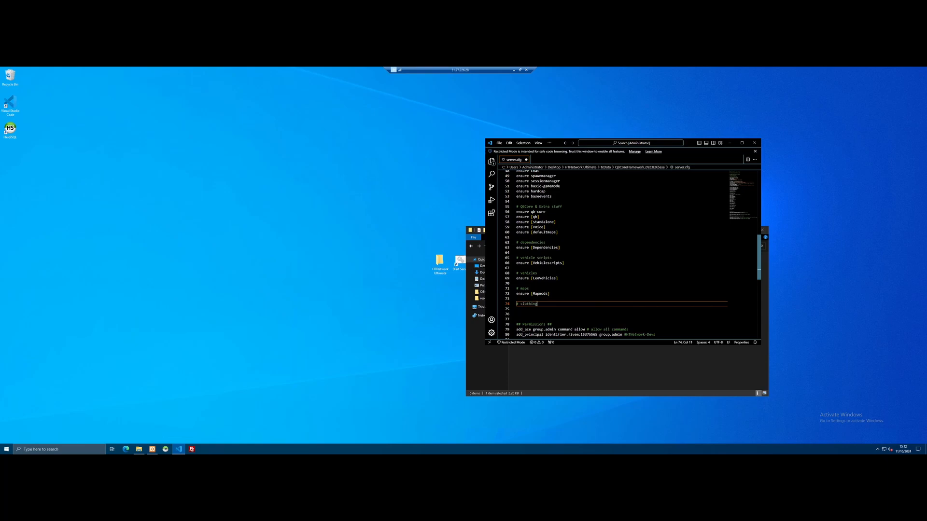
Add the ensure [Clothing] line under the # Clothing comment and save server.cfg
key("Enter")
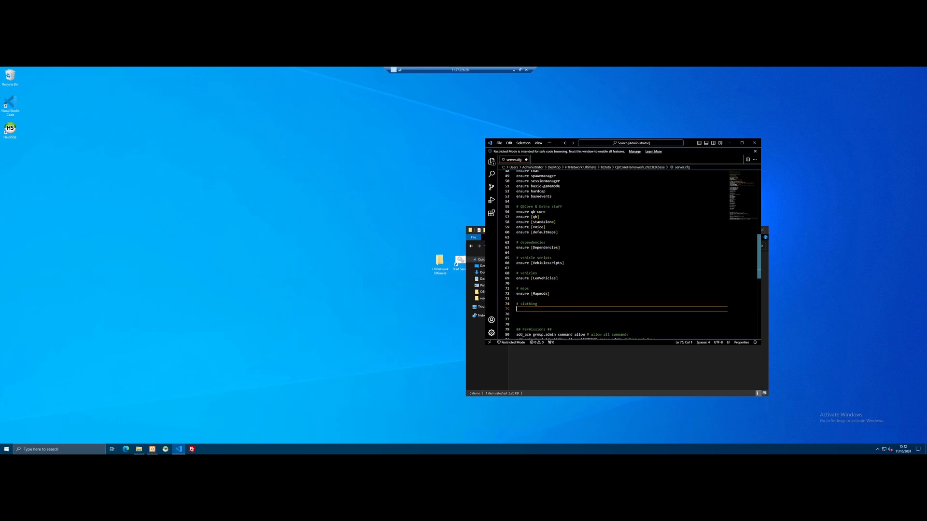
type("ensure [Clothing")
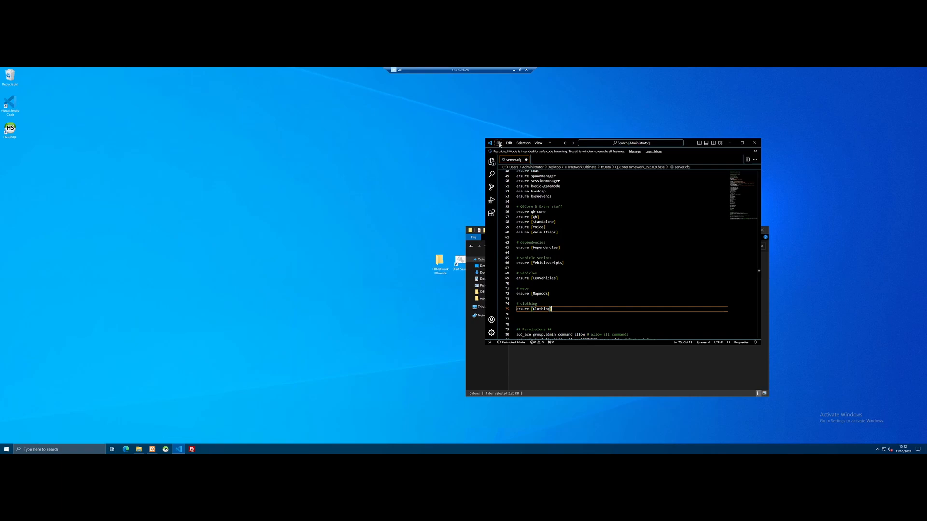
left_click(498, 143)
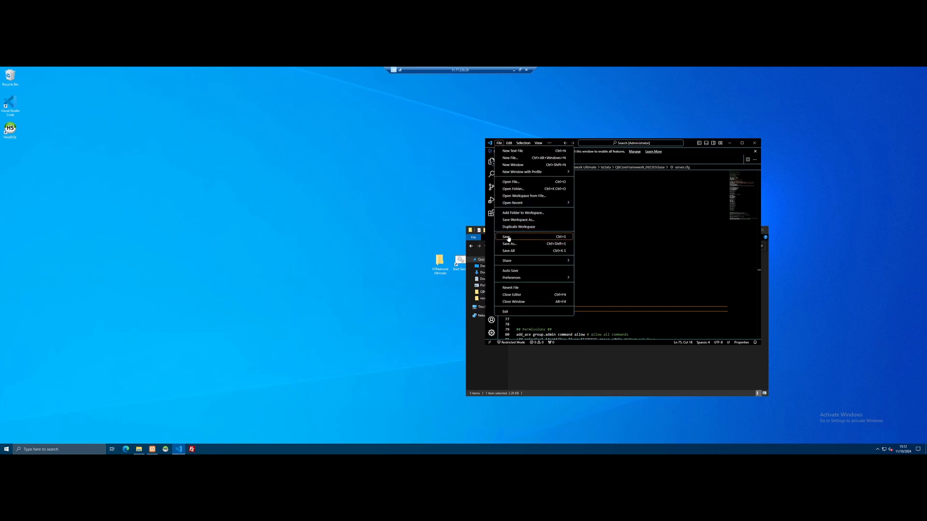
left_click(506, 236)
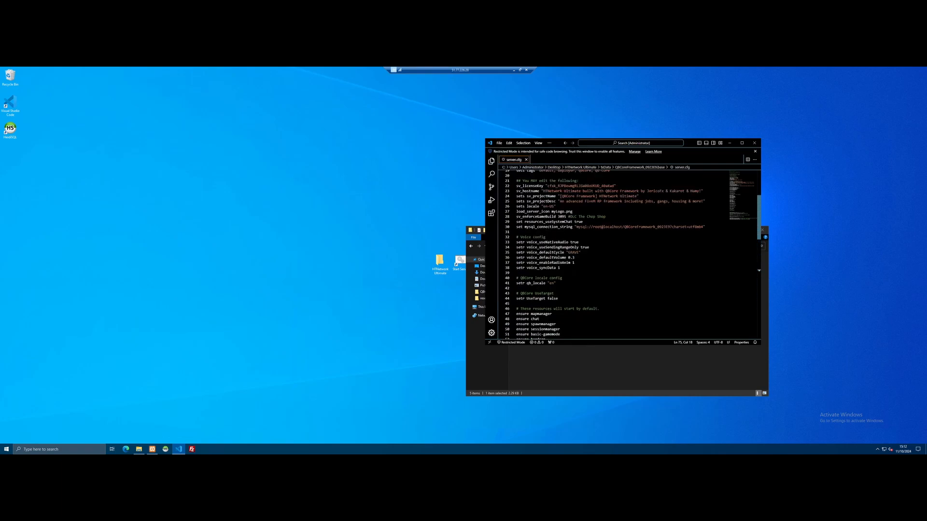
Adjust the max clients line, save server.cfg again, and close VS Code and the server folder
scroll("up", 3)
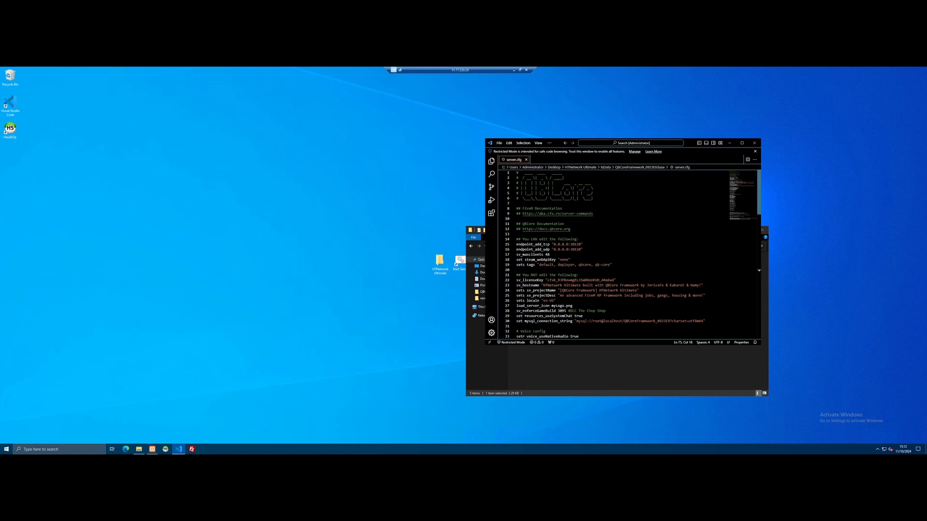
left_click(544, 255)
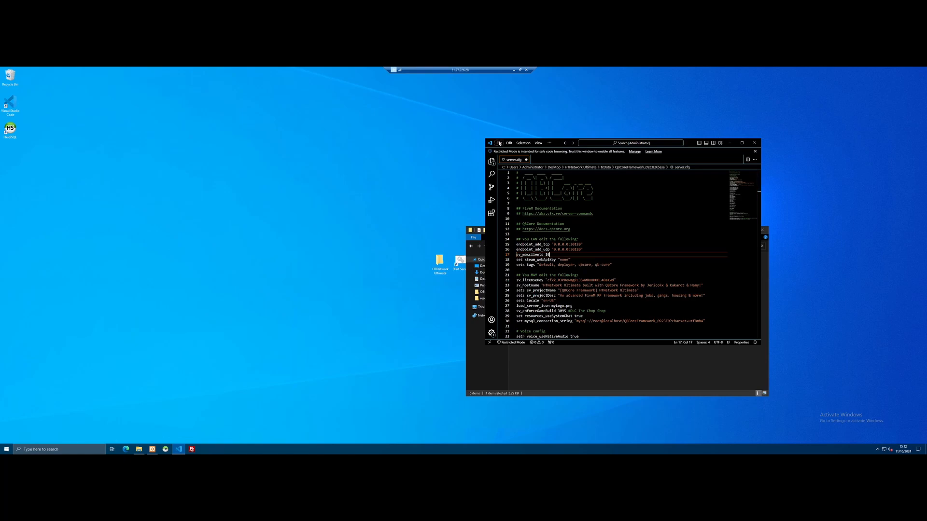
left_click(499, 143)
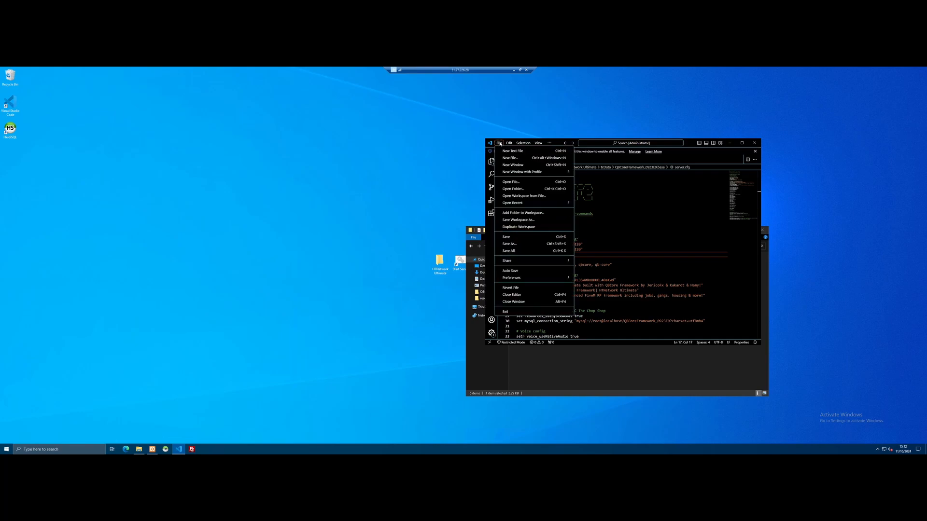
left_click(500, 143)
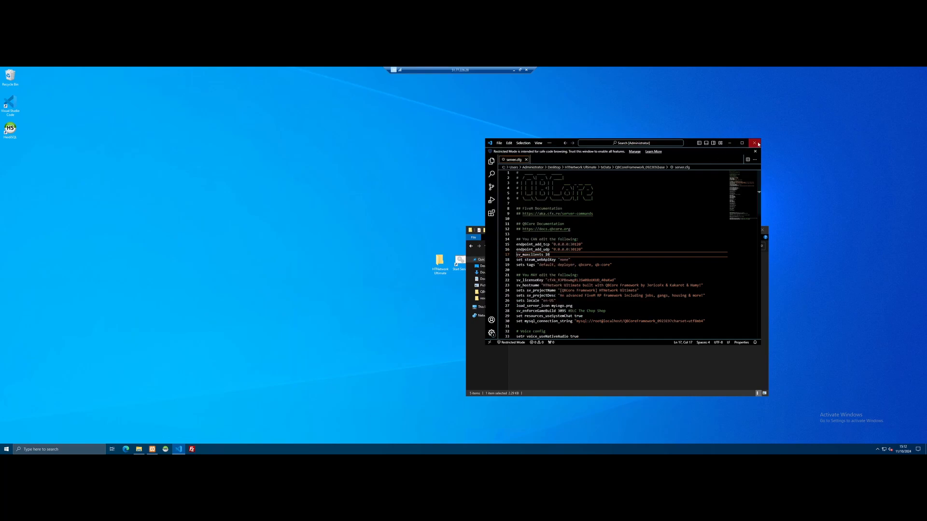
left_click(754, 143)
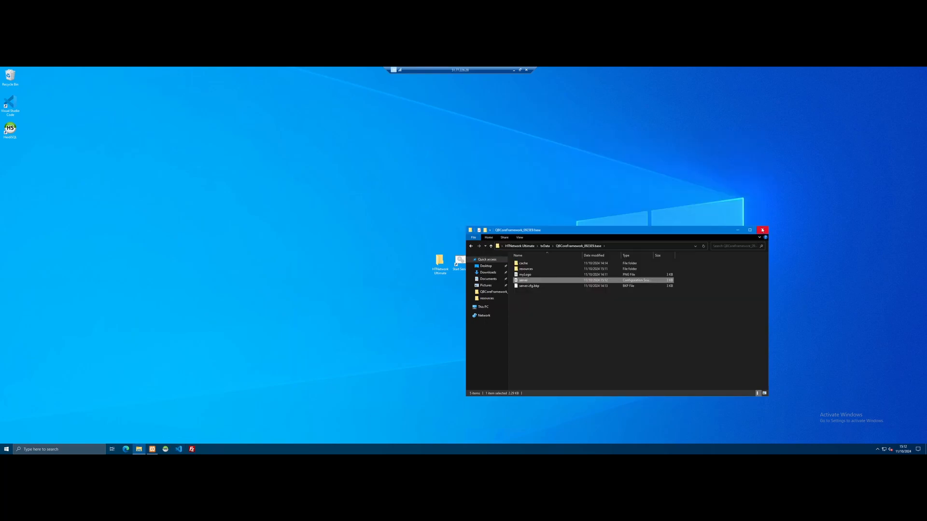
left_click(762, 230)
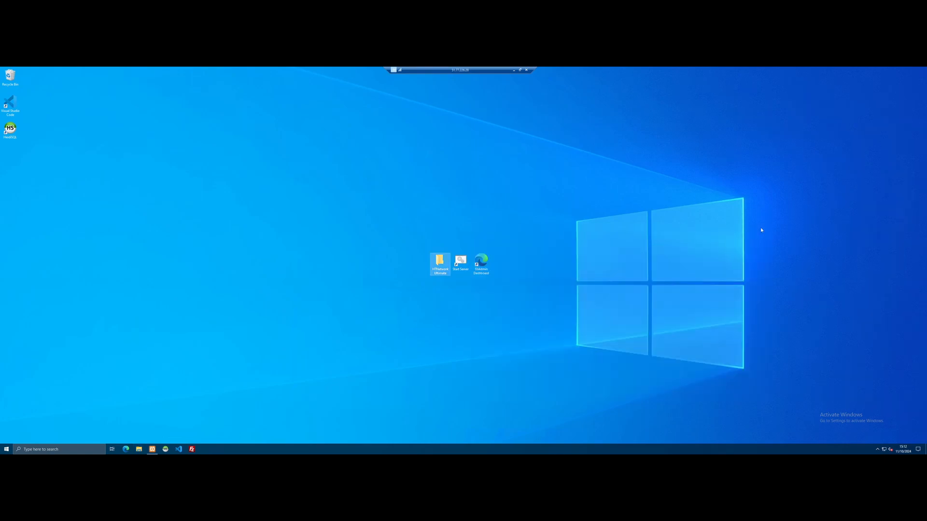
Launch FiveM from the desktop and connect to the local server via the F8 console
double_click(460, 260)
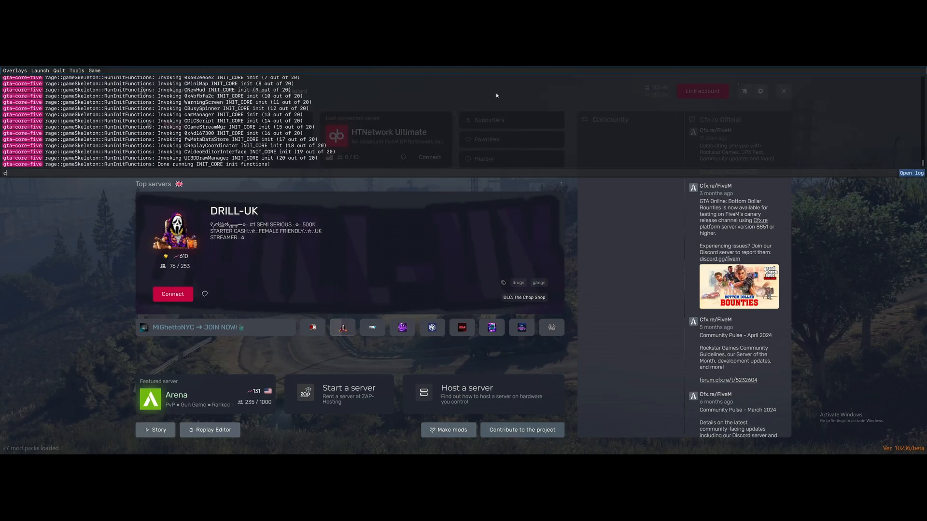
type("onnec")
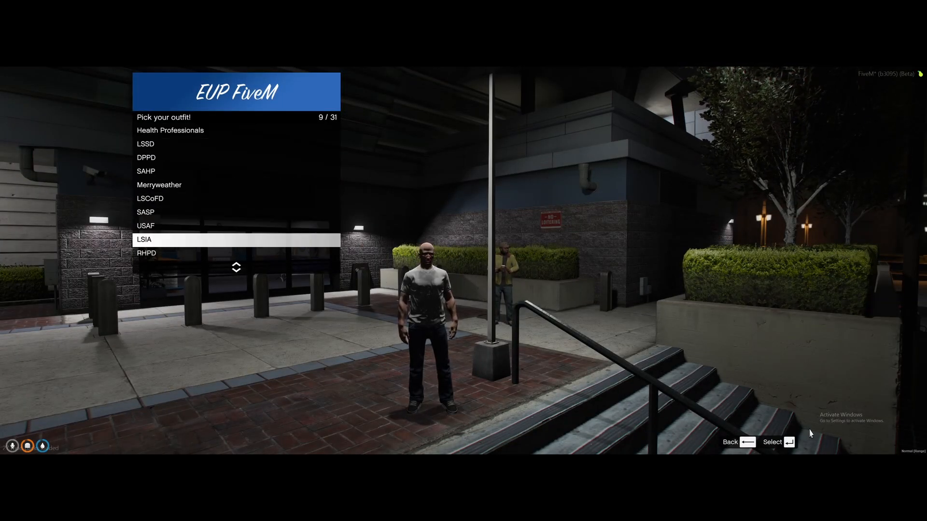
Scroll the EUP outfit categories and select Postal Services to list its uniforms
scroll("down", 3)
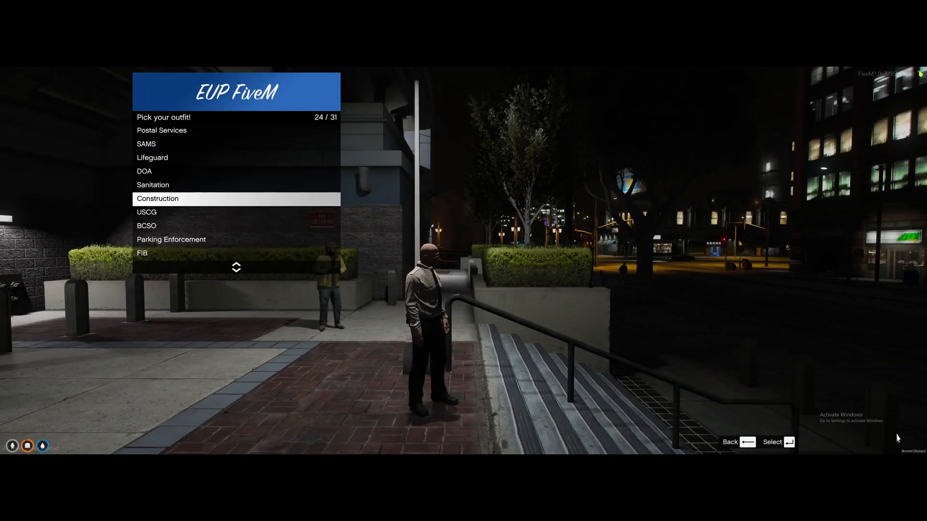
left_click(163, 130)
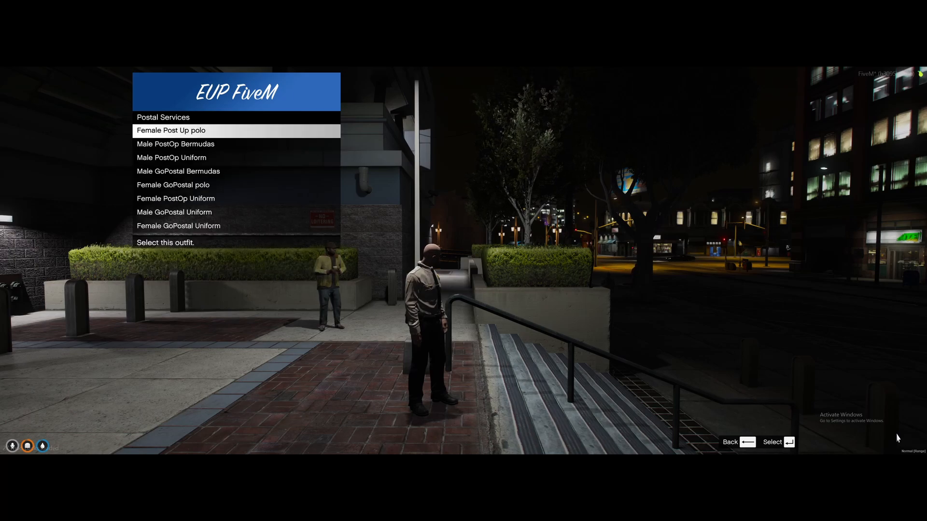